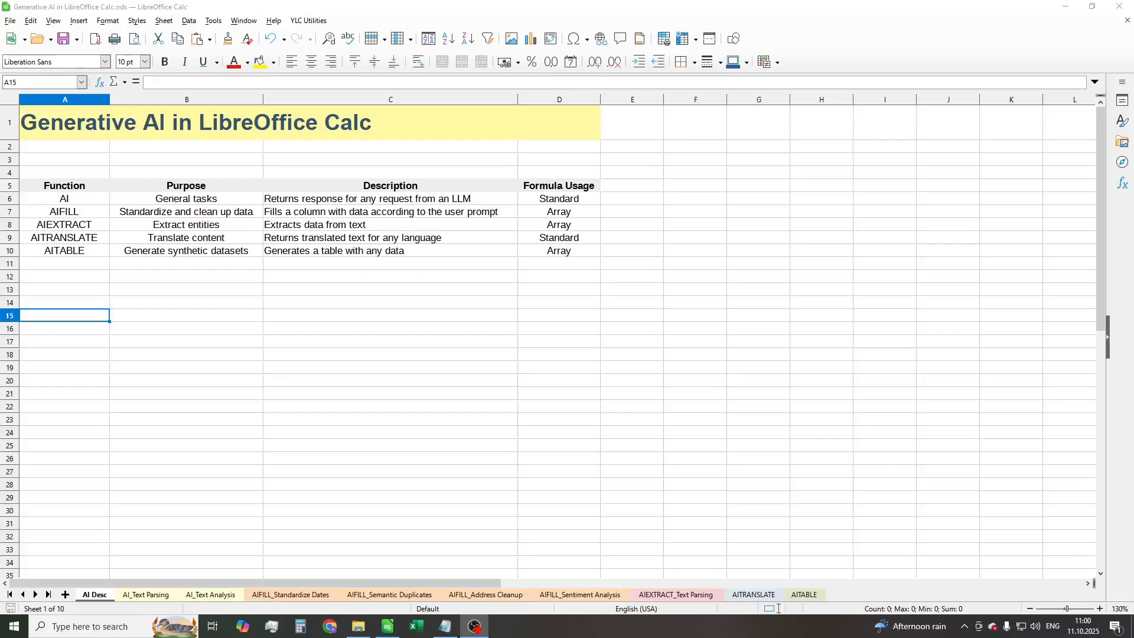
{"action": "mouse_move", "coordinate": [220, 185]}
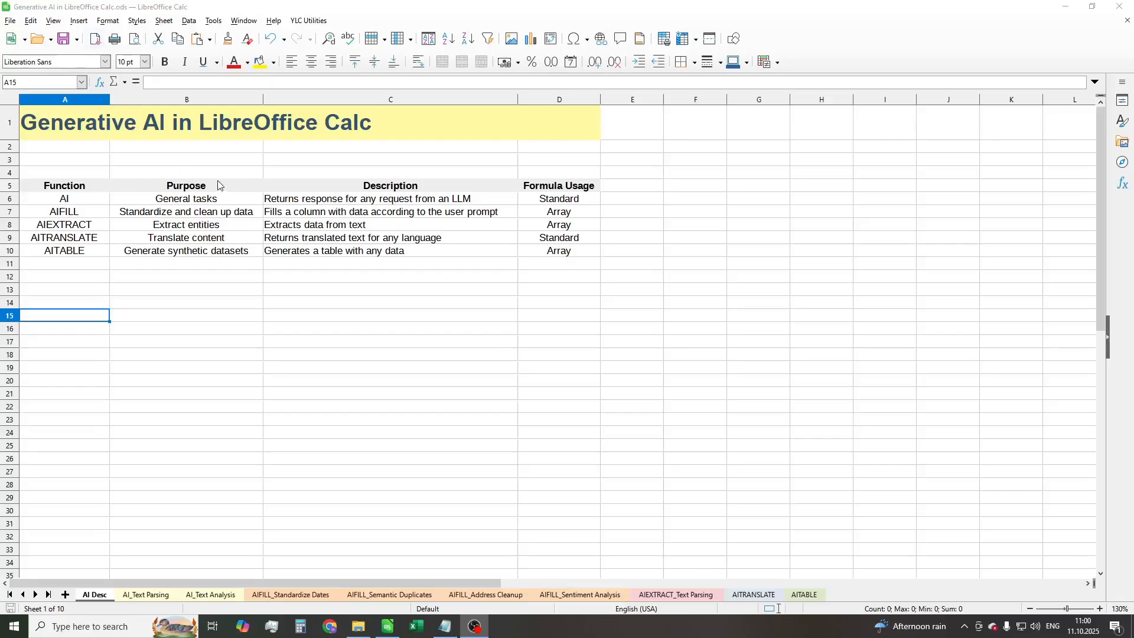
Step: Inspect the Purpose cells for AI, AIFILL and the next function, then switch to the AI_Text Parsing sheet
{"action": "left_click", "coordinate": [186, 198]}
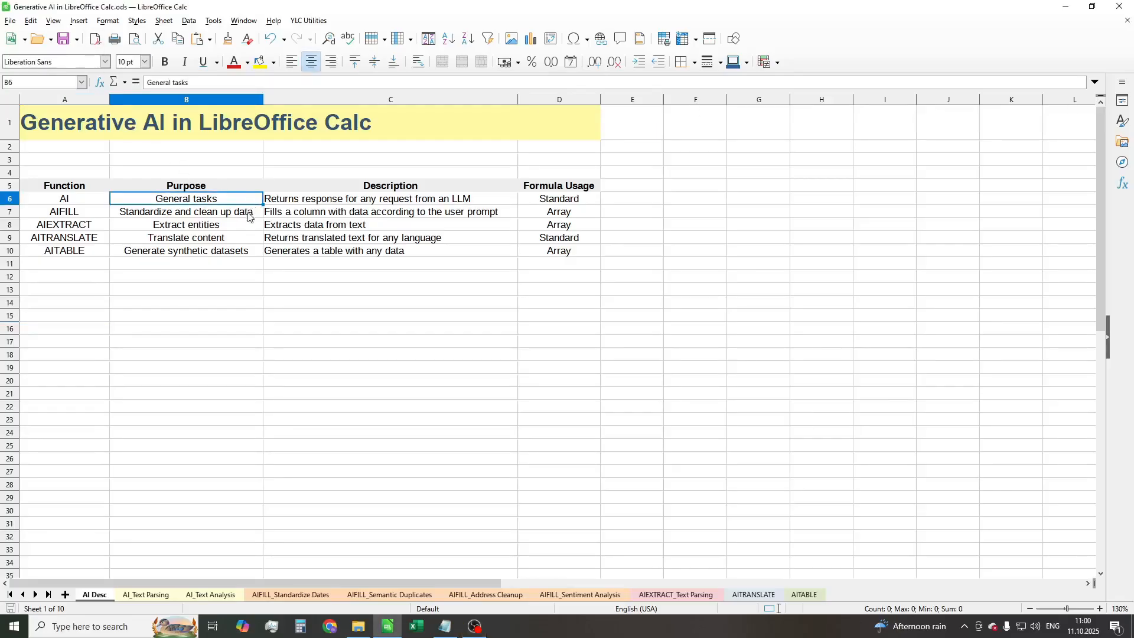
{"action": "left_click", "coordinate": [186, 211]}
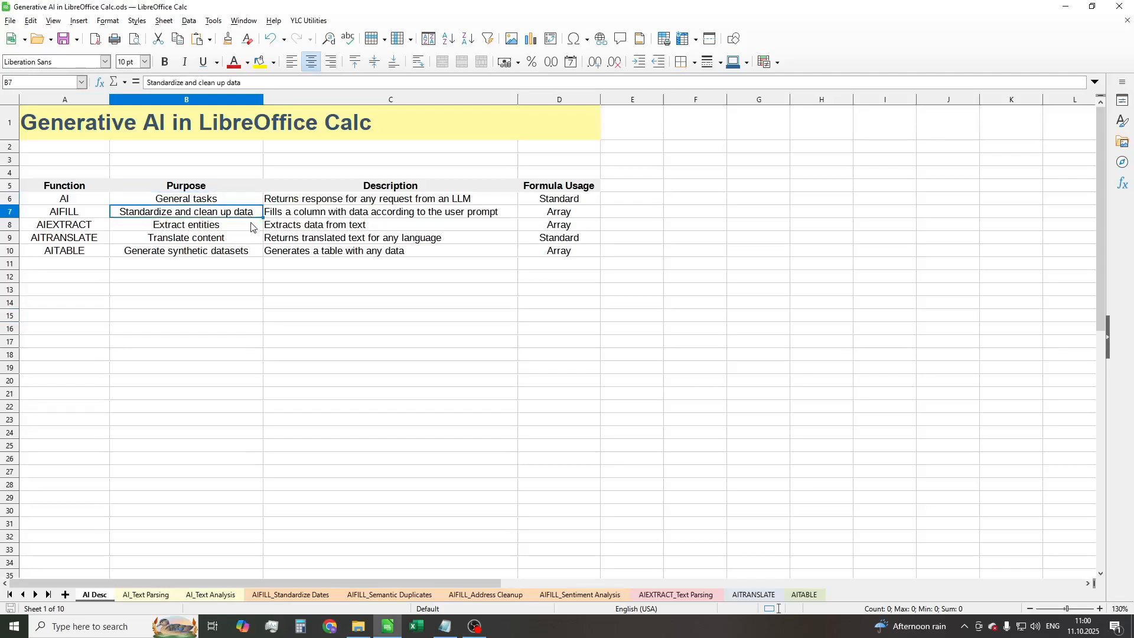
{"action": "left_click", "coordinate": [185, 224]}
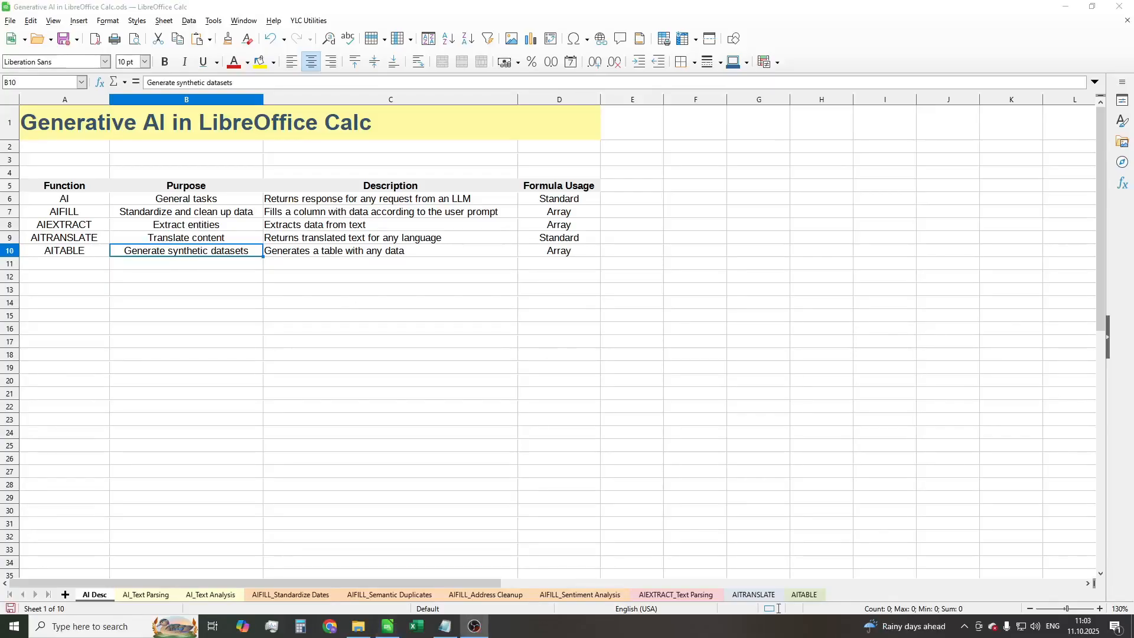
{"action": "left_click", "coordinate": [145, 594]}
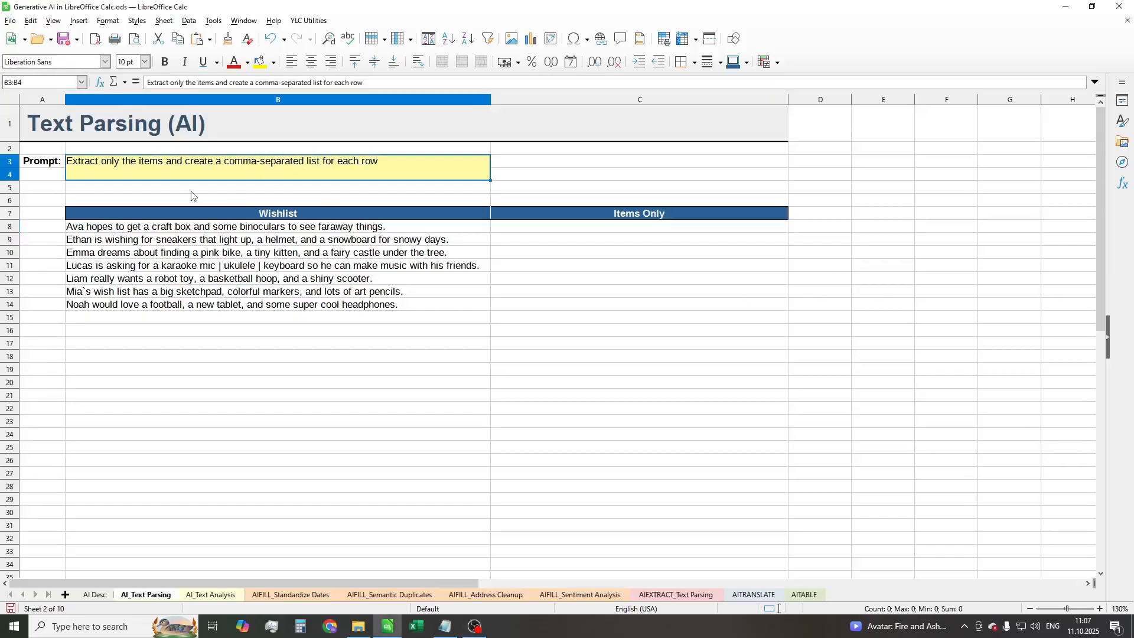
Step: Extract items from every wishlist row with =AI($B$3,B8) filled down to C14, then move to the AI_Text Analysis sheet
{"action": "left_click", "coordinate": [167, 167]}
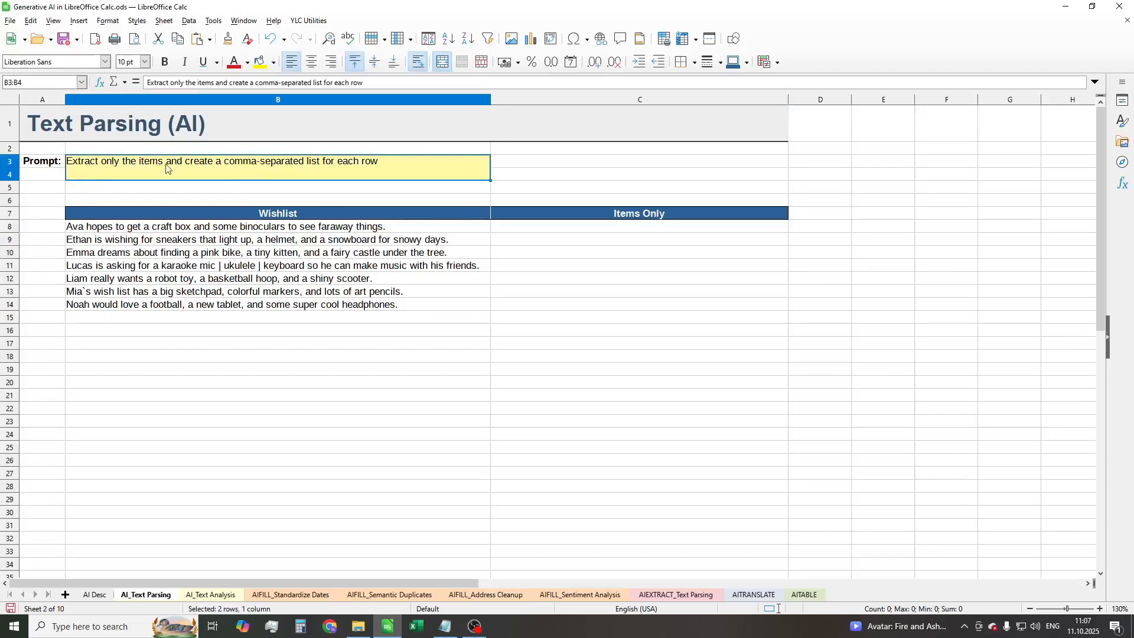
{"action": "mouse_move", "coordinate": [342, 169]}
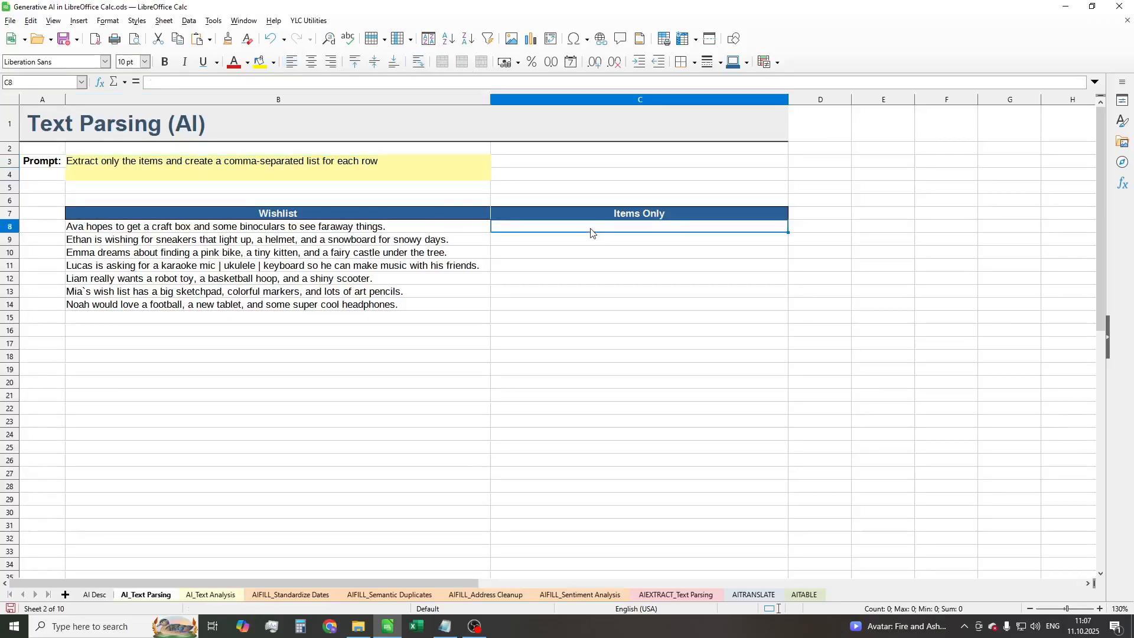
{"action": "type", "text": "=AI("}
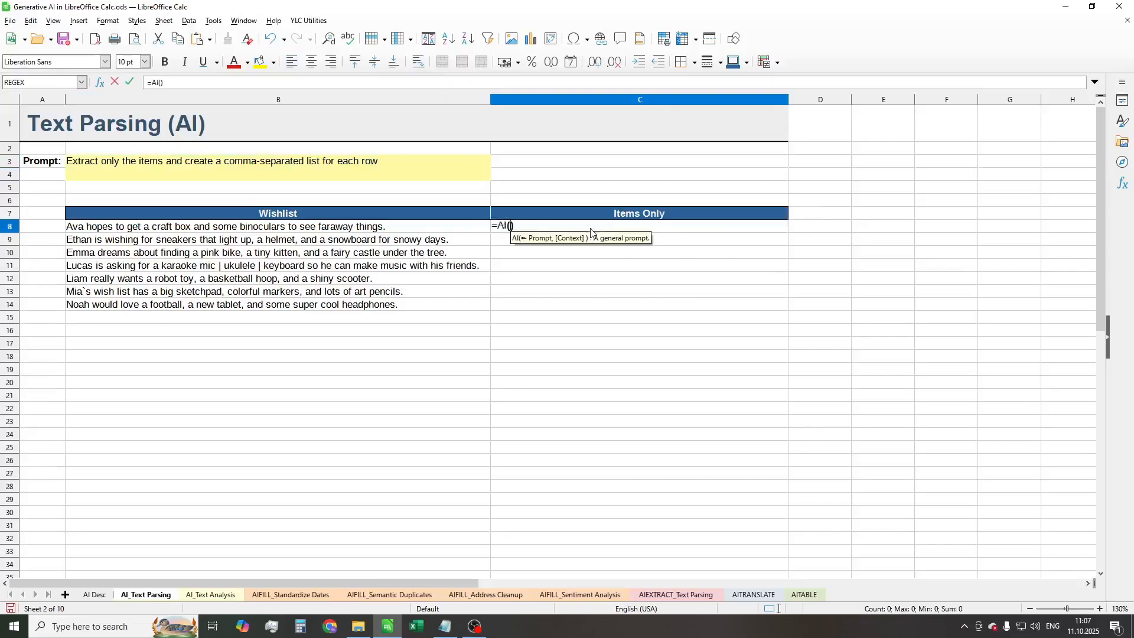
{"action": "left_click", "coordinate": [275, 167]}
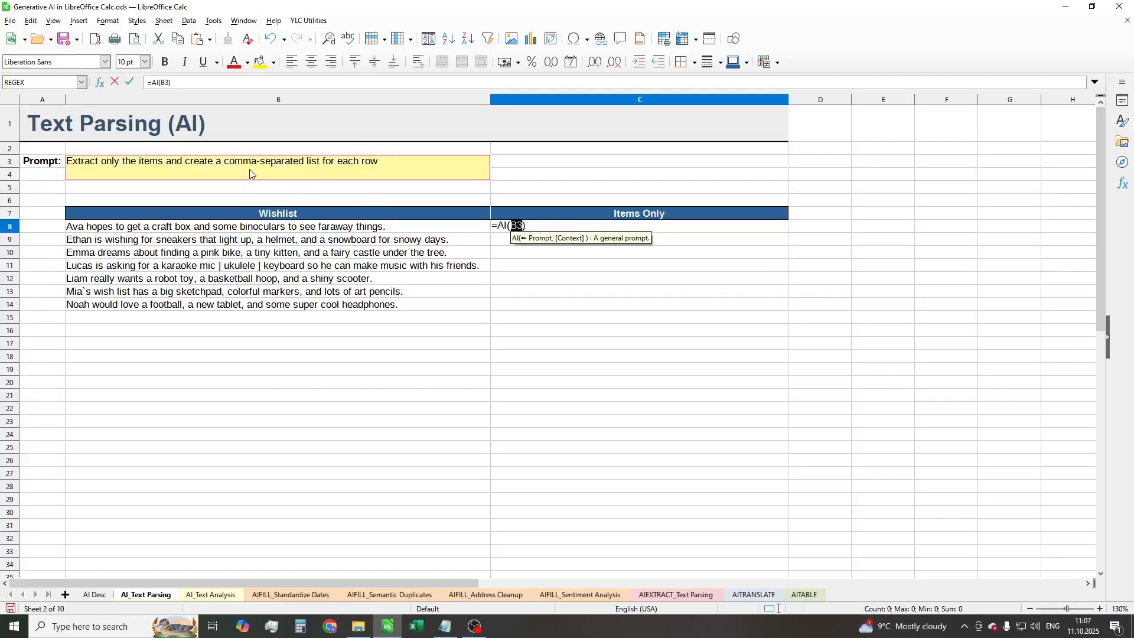
{"action": "left_click", "coordinate": [276, 226]}
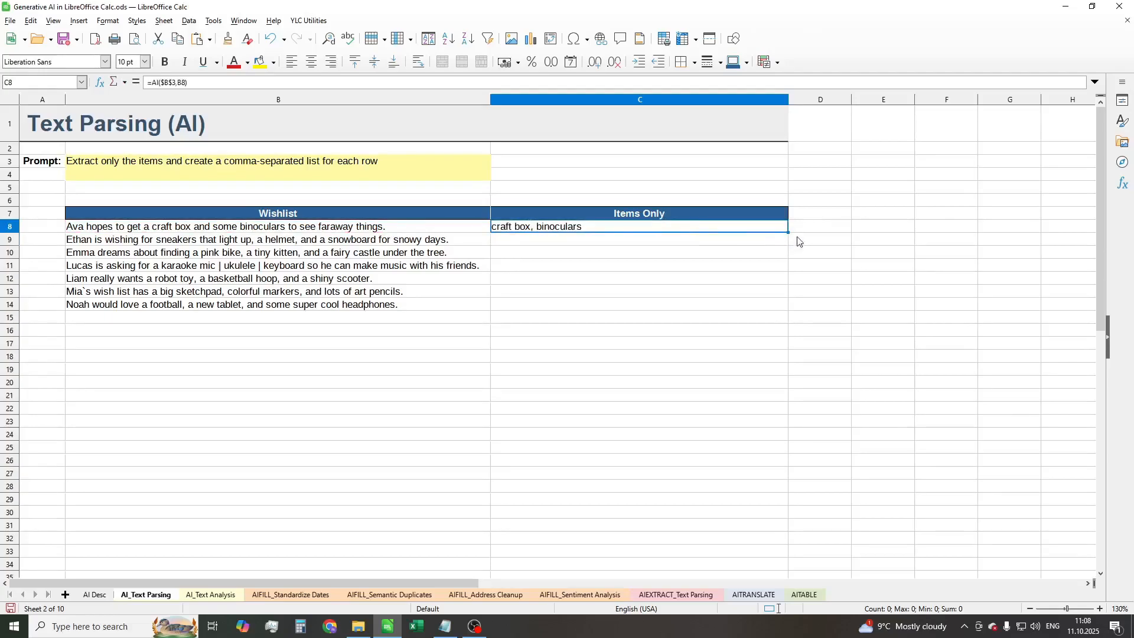
{"action": "left_click_drag", "start_coordinate": [787, 232], "coordinate": [772, 304]}
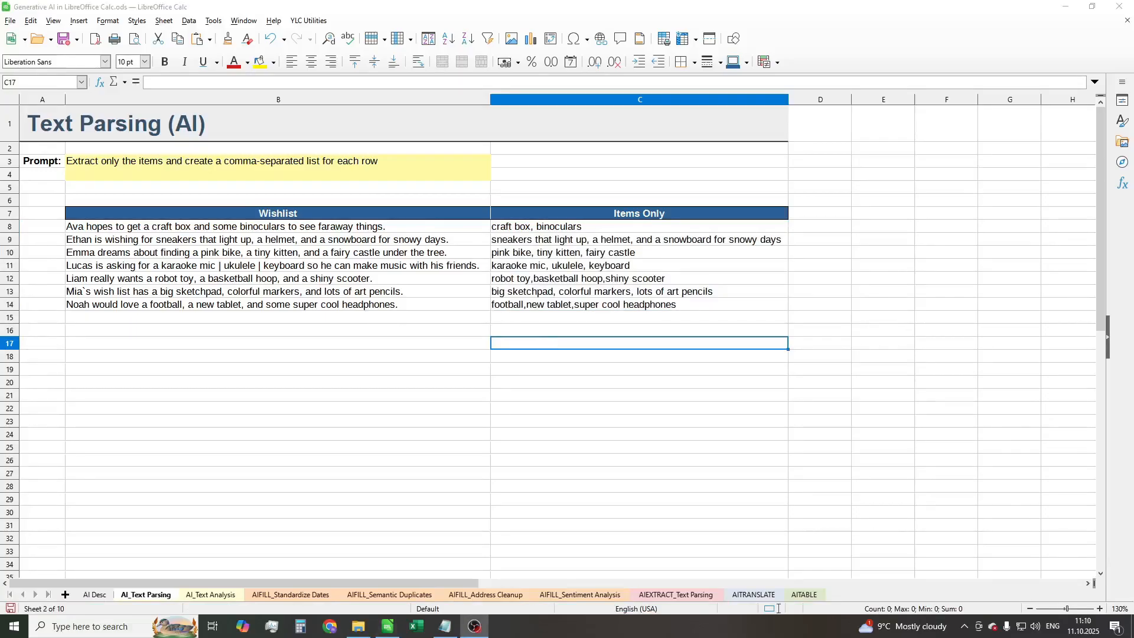
{"action": "left_click", "coordinate": [209, 594]}
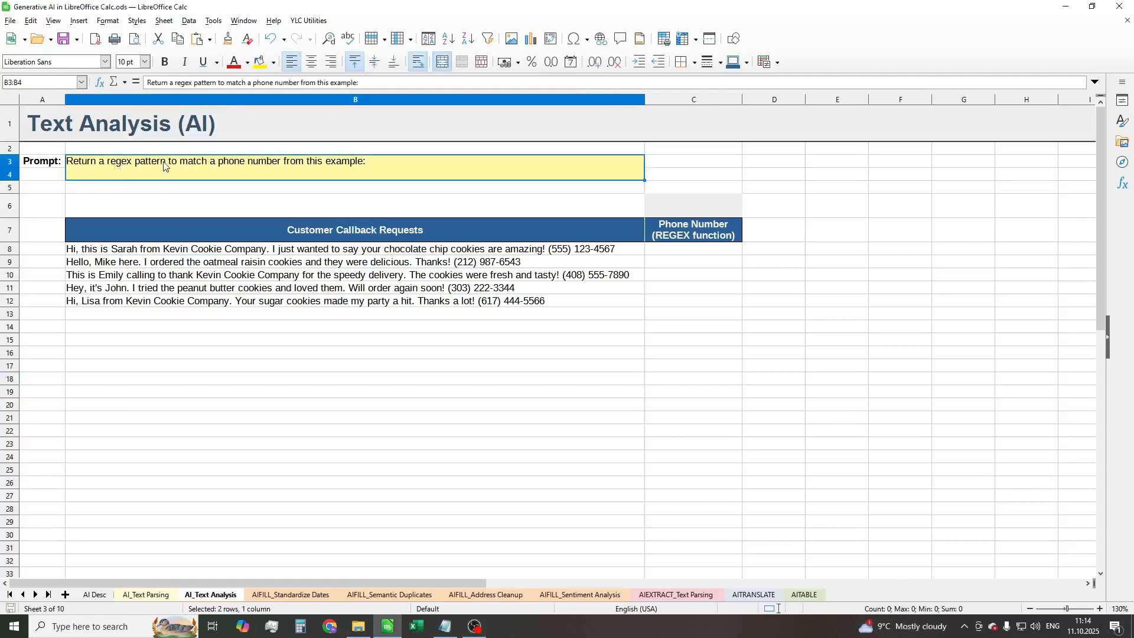
{"action": "mouse_move", "coordinate": [375, 163]}
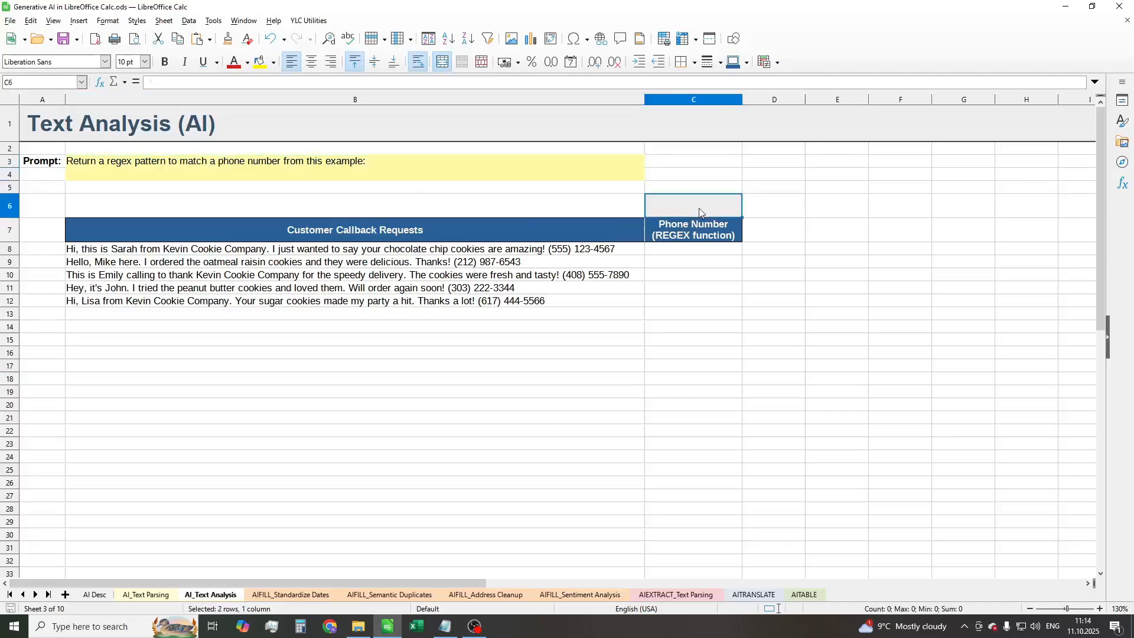
Step: Generate the phone-number regex pattern in C6 with =AI(B3)
{"action": "type", "text": "=a"}
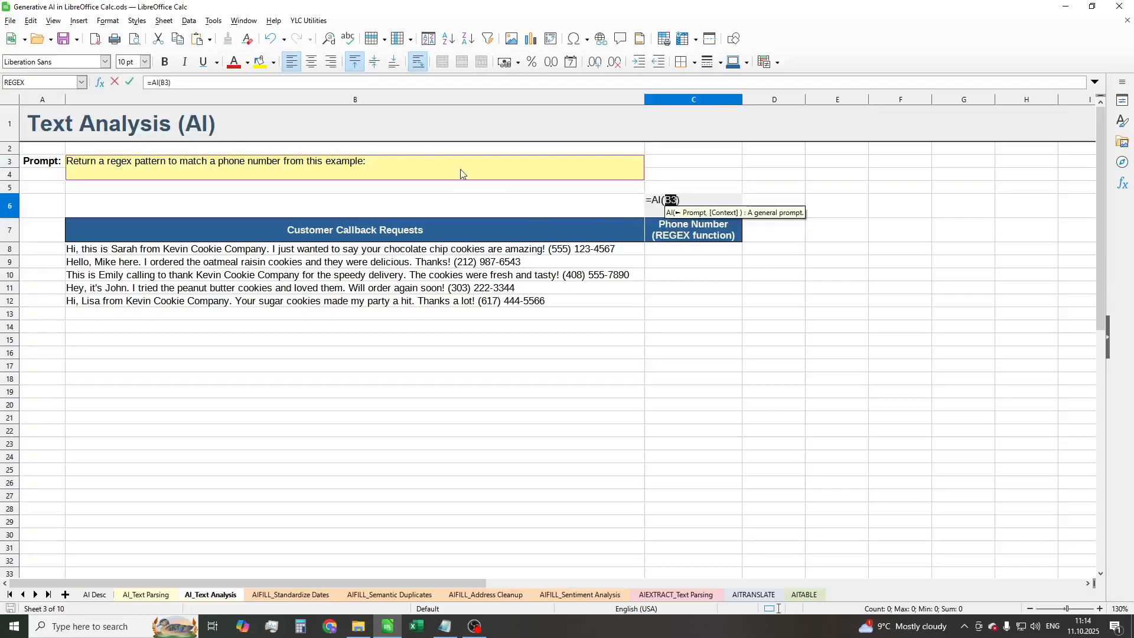
{"action": "left_click", "coordinate": [289, 249]}
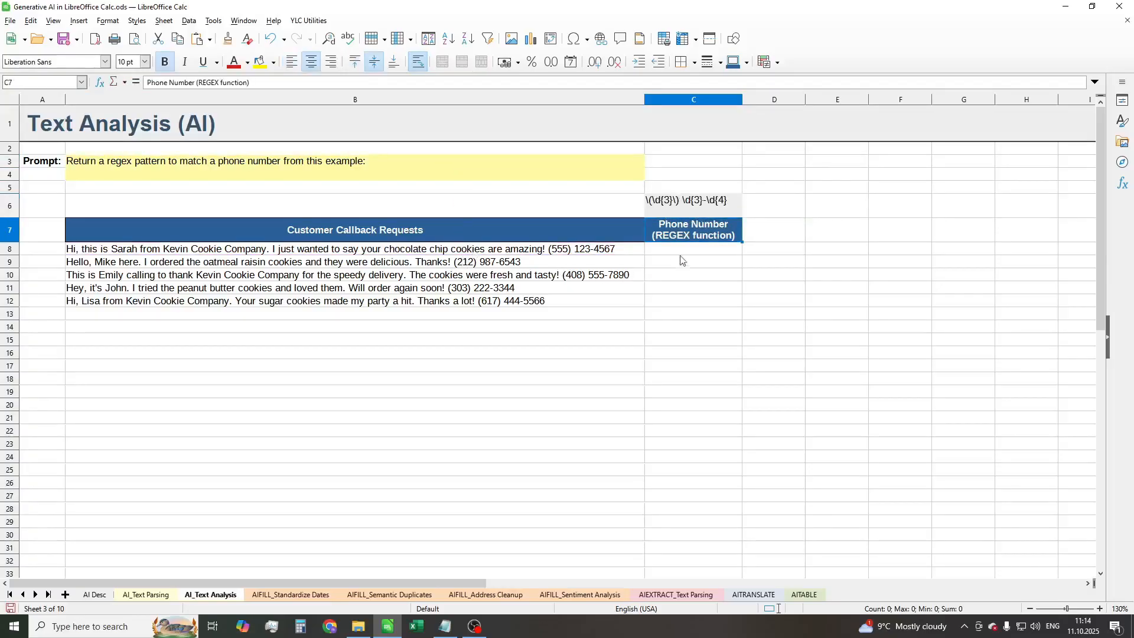
{"action": "left_click", "coordinate": [692, 248]}
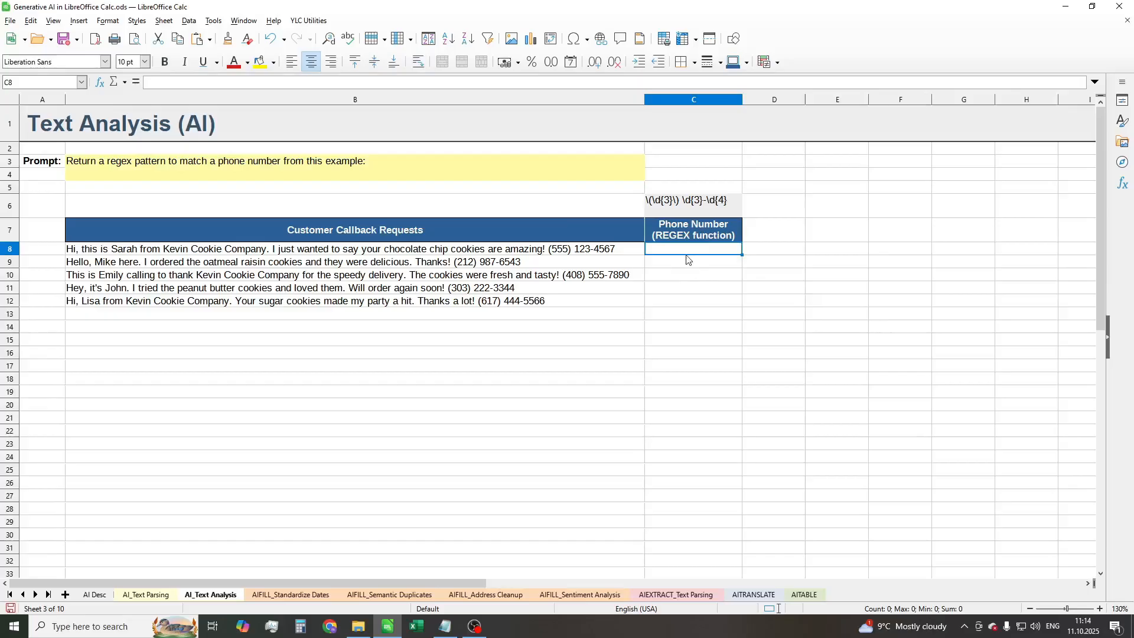
Step: Extract every caller's number with =REGEX(B8,C6) copied down, then move to the AIFILL_Standardize Dates sheet
{"action": "type", "text": "="}
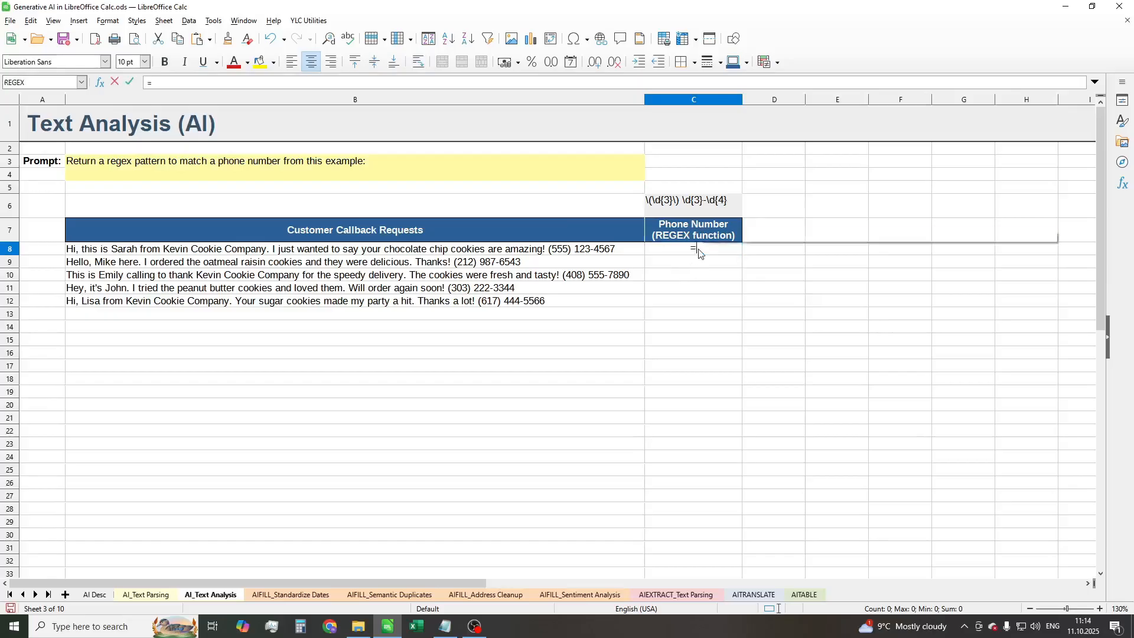
{"action": "type", "text": "REGEX("}
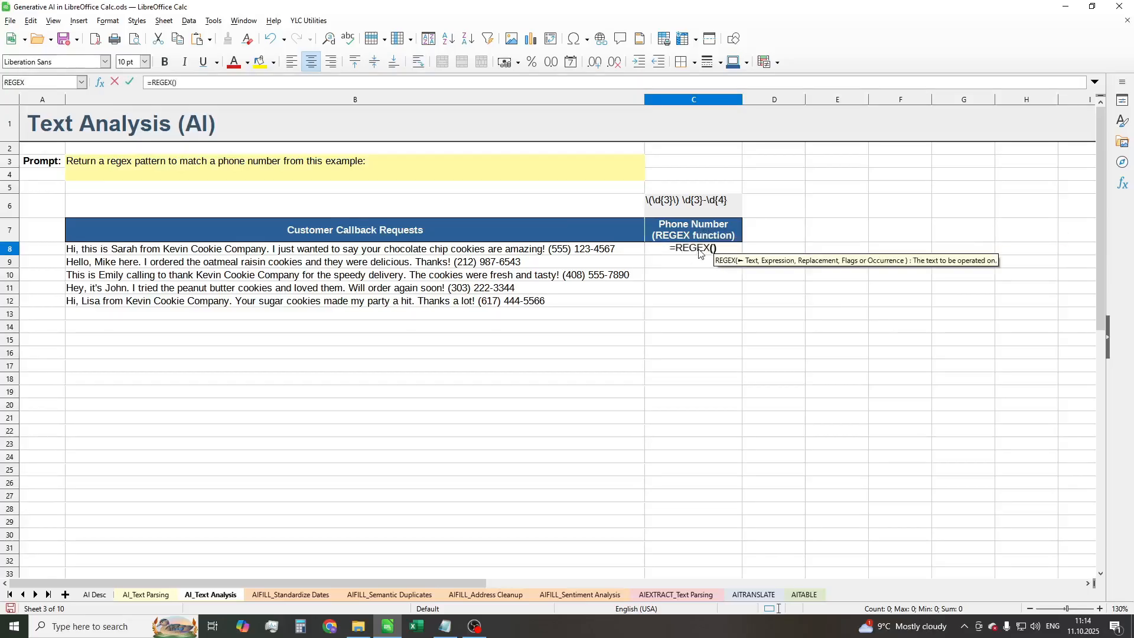
{"action": "left_click", "coordinate": [340, 250]}
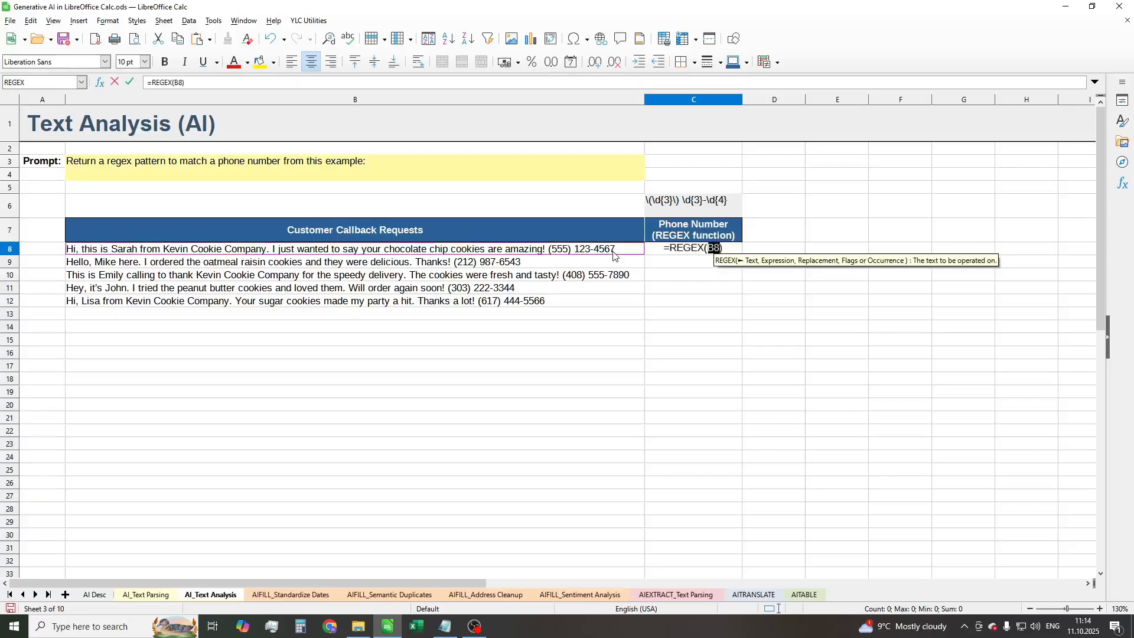
{"action": "left_click", "coordinate": [692, 199]}
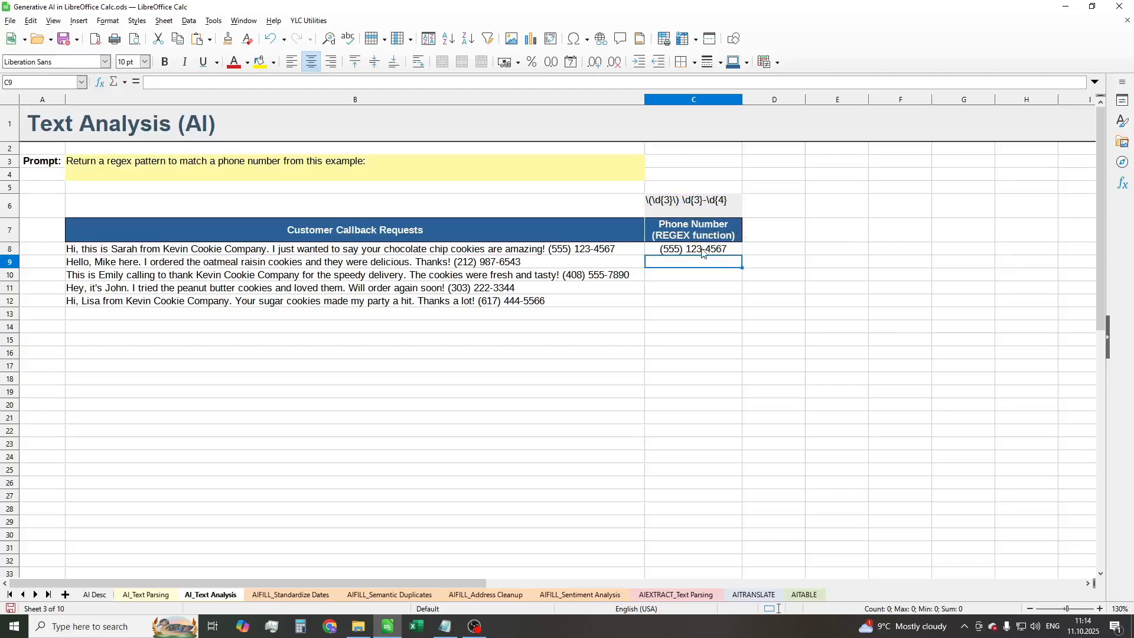
{"action": "left_click", "coordinate": [692, 249]}
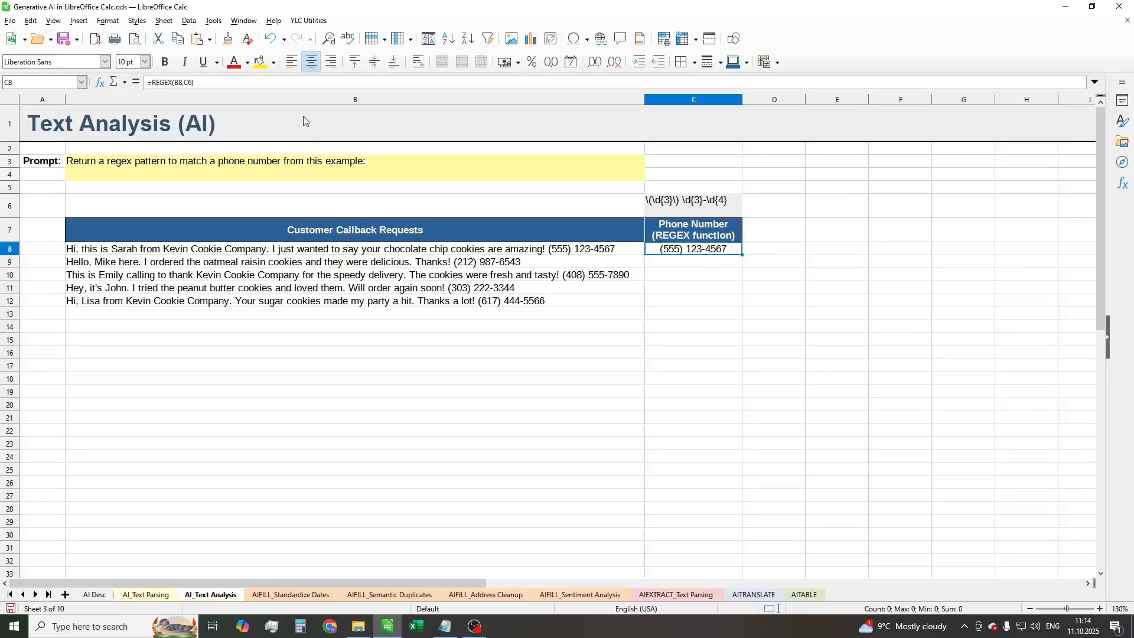
{"action": "double_click", "coordinate": [693, 249]}
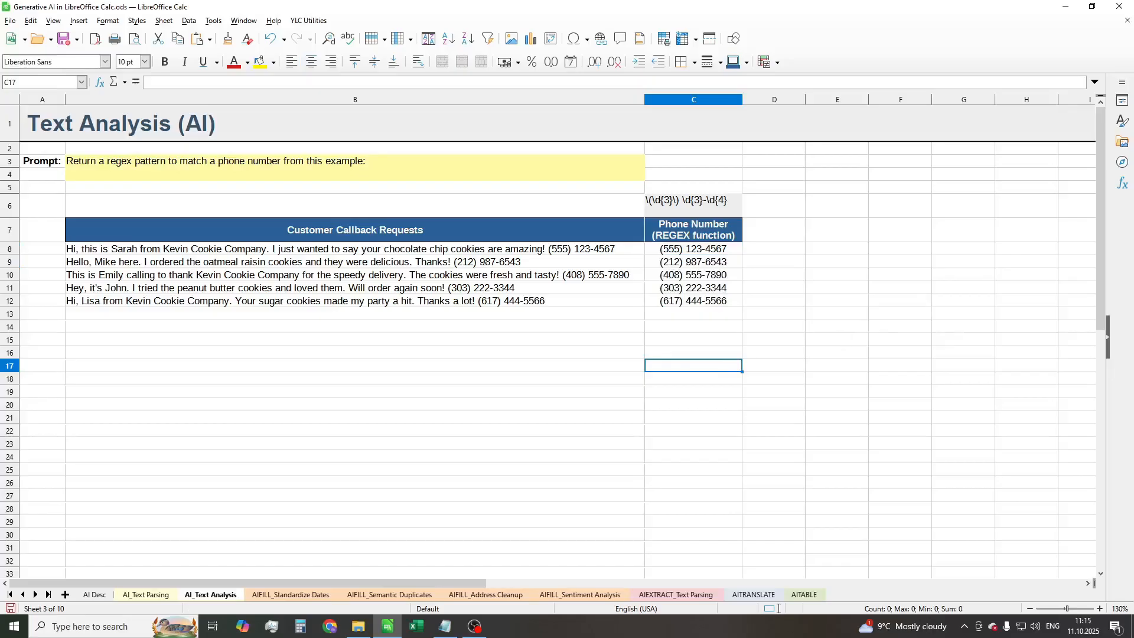
{"action": "left_click", "coordinate": [291, 594]}
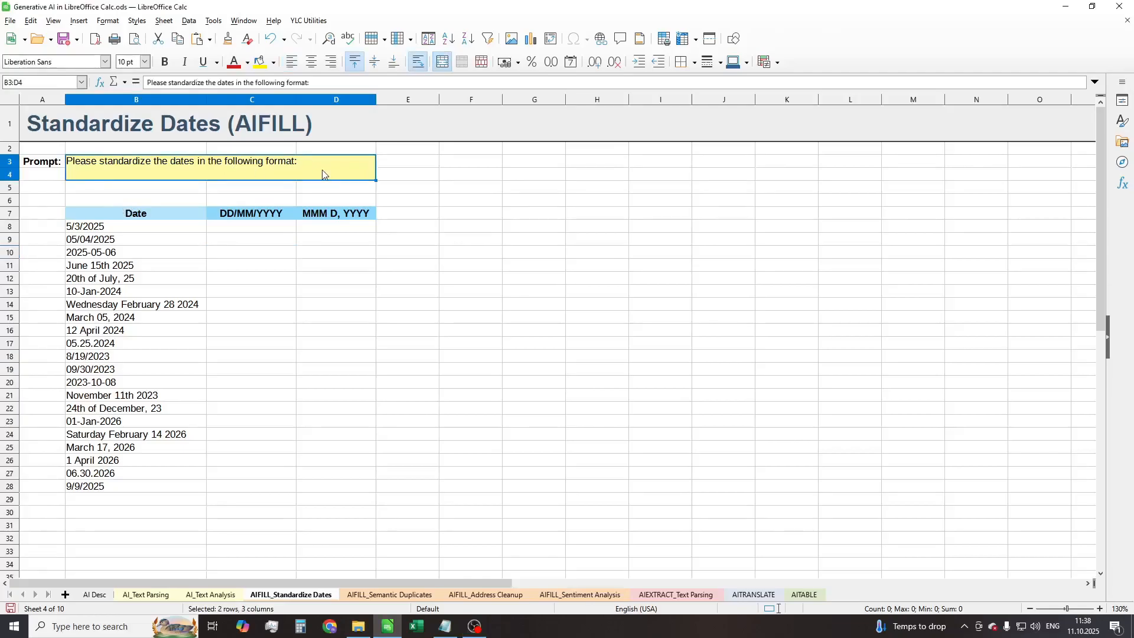
{"action": "left_click", "coordinate": [251, 226]}
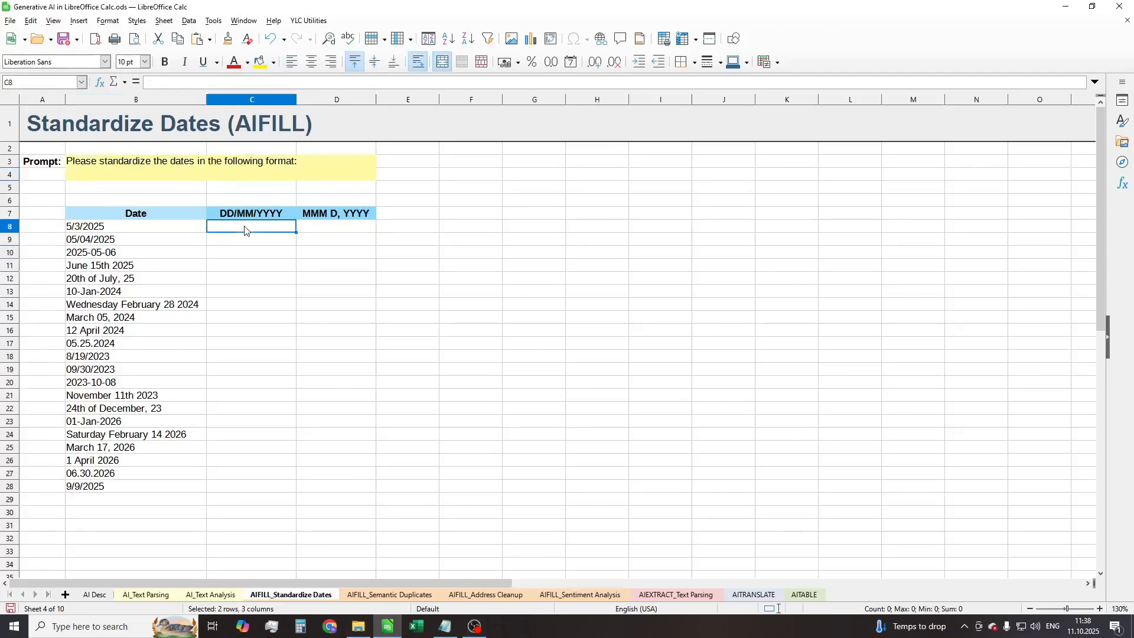
{"action": "type", "text": "=a"}
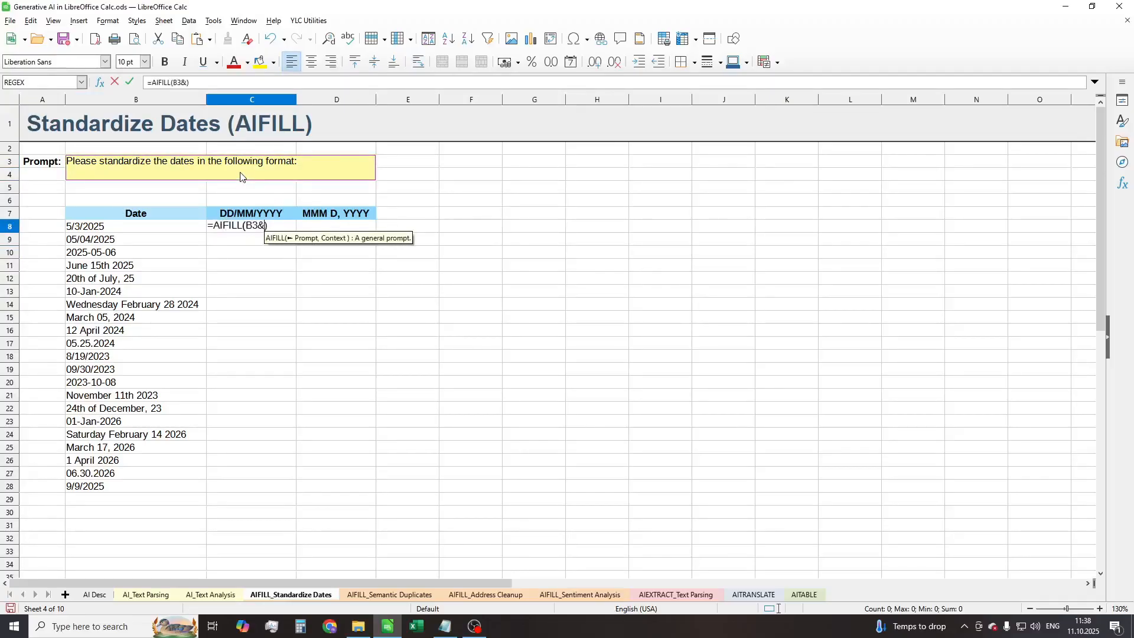
{"action": "left_click", "coordinate": [250, 212]}
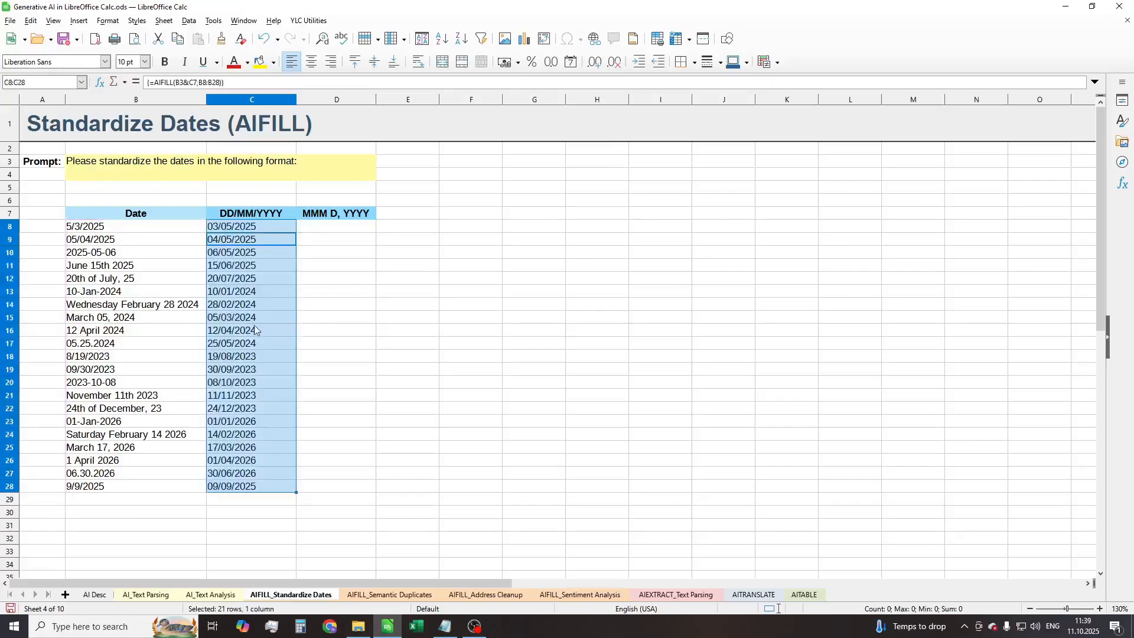
{"action": "left_click", "coordinate": [250, 329]}
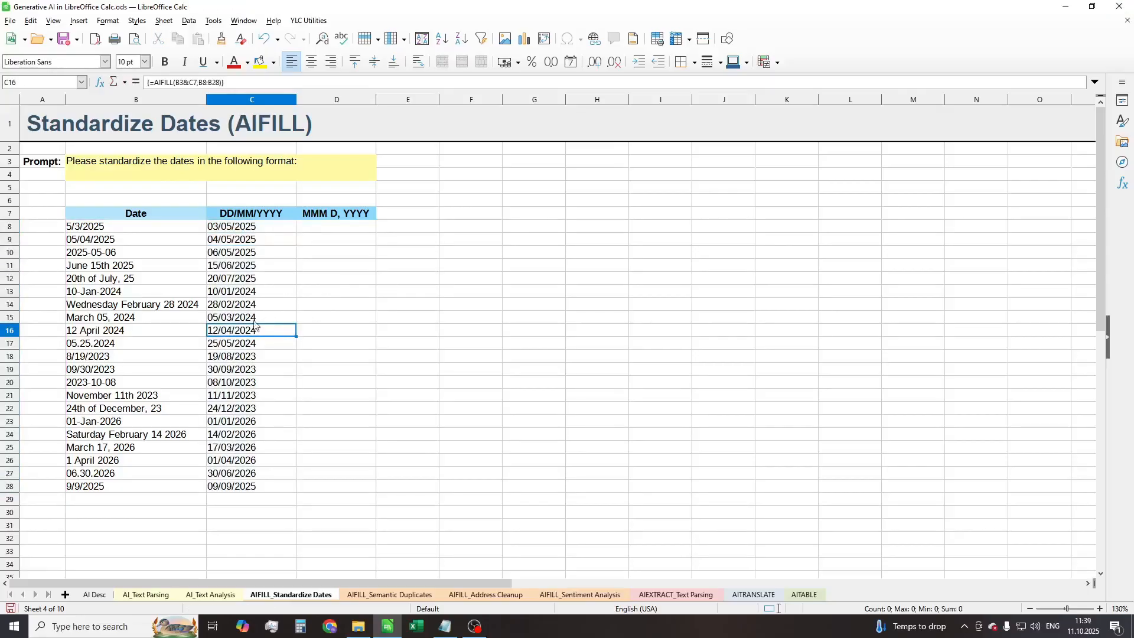
{"action": "left_click", "coordinate": [135, 265]}
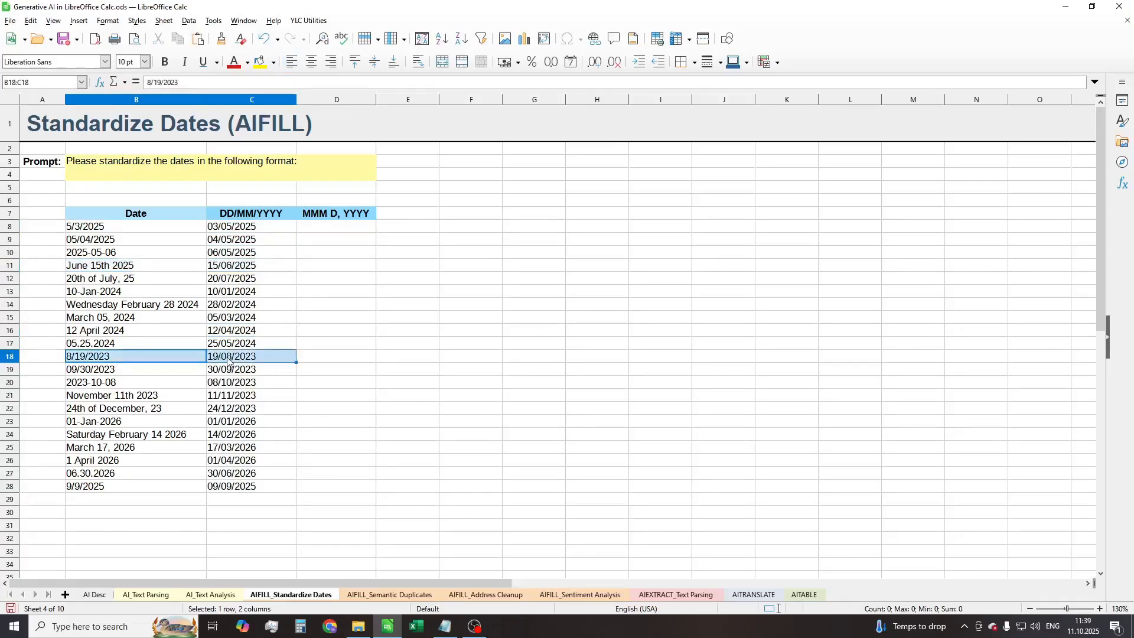
{"action": "left_click", "coordinate": [135, 408]}
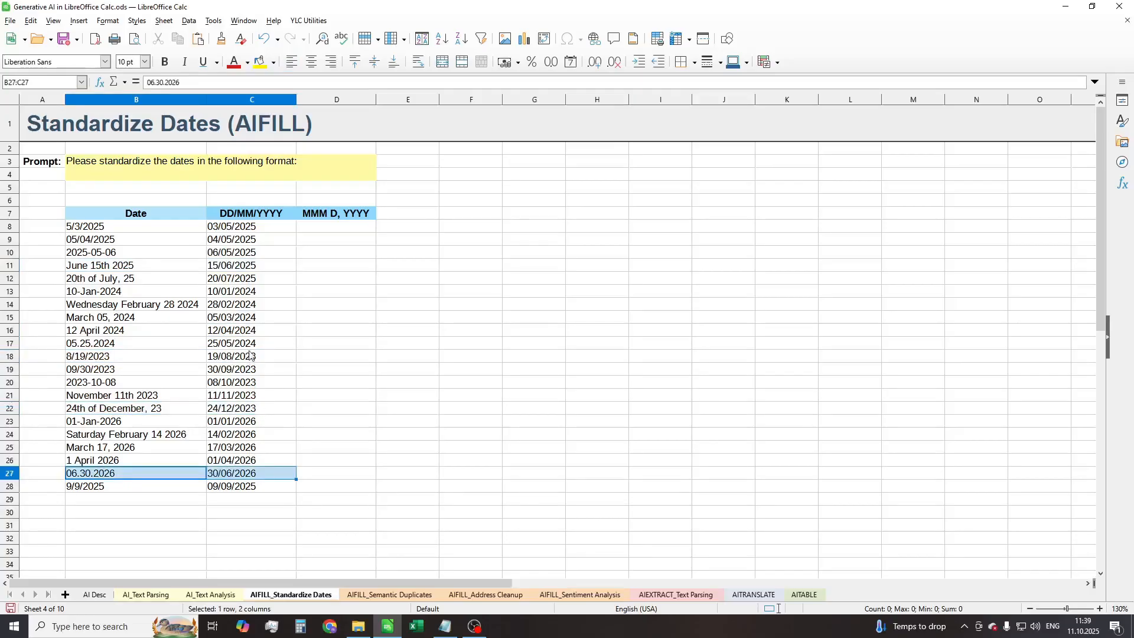
{"action": "mouse_move", "coordinate": [326, 324]}
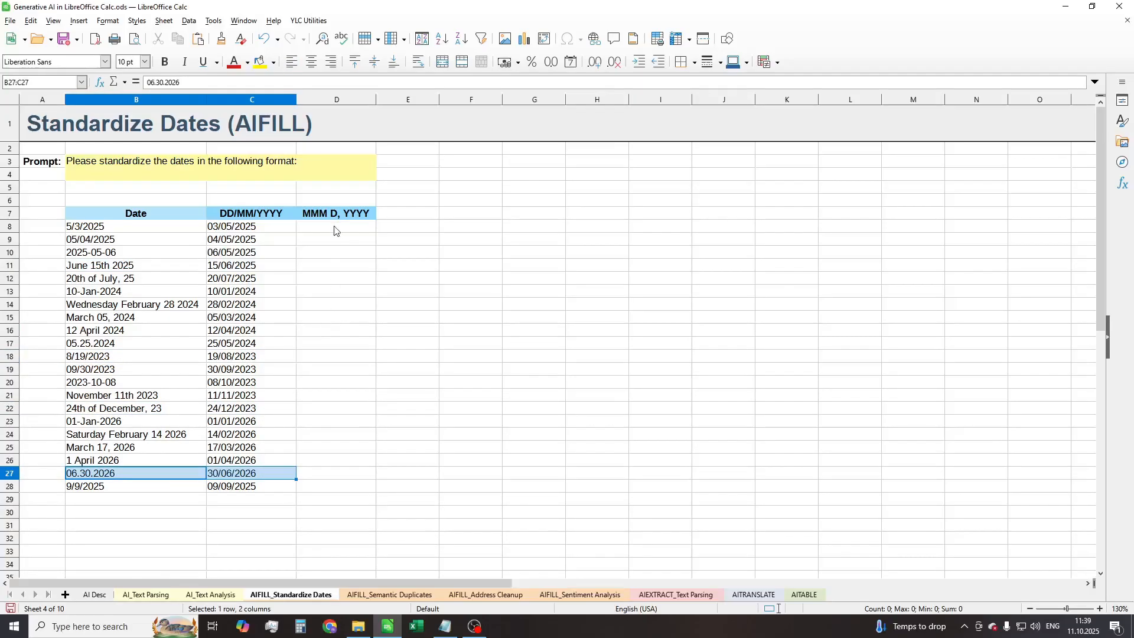
Step: Reformat all dates into MMM D, YYYY with =AIFILL(B3&D7;B8:B28), check D8:D28, then move to the Semantic Duplicates sheet
{"action": "type", "text": "=a"}
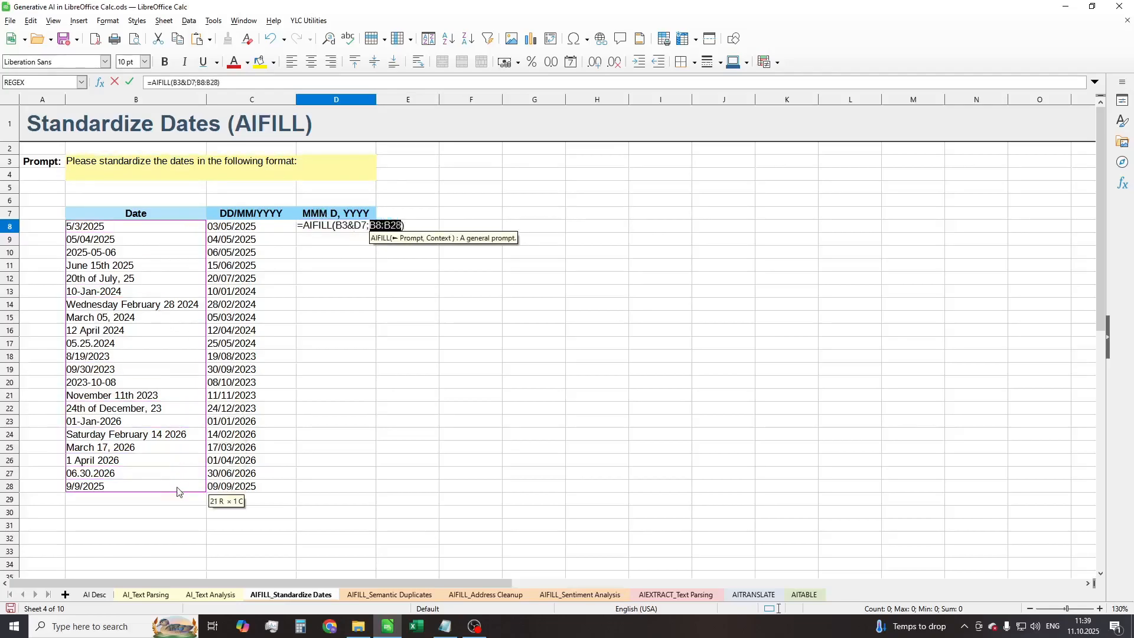
{"action": "mouse_move", "coordinate": [330, 435]}
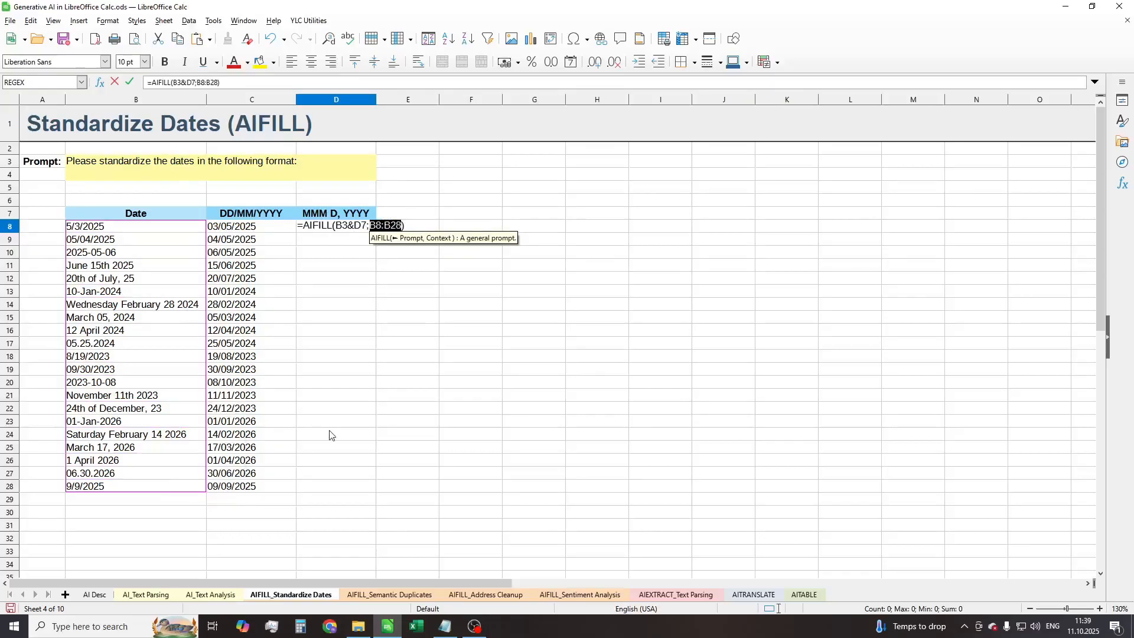
{"action": "mouse_move", "coordinate": [474, 373]}
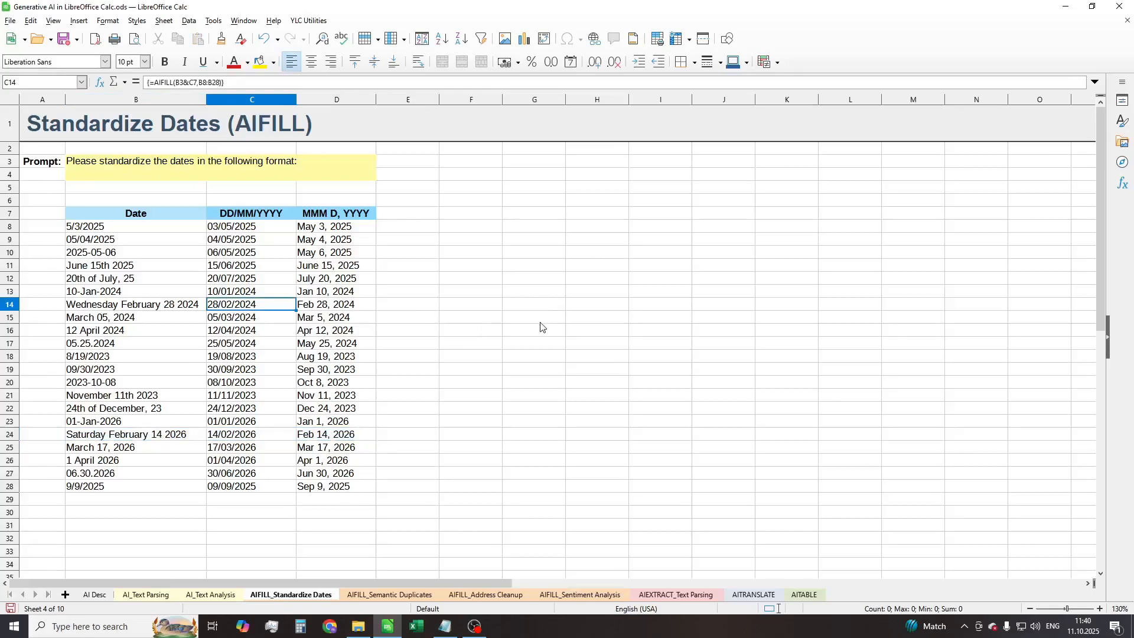
{"action": "key", "text": "ctrl+/"}
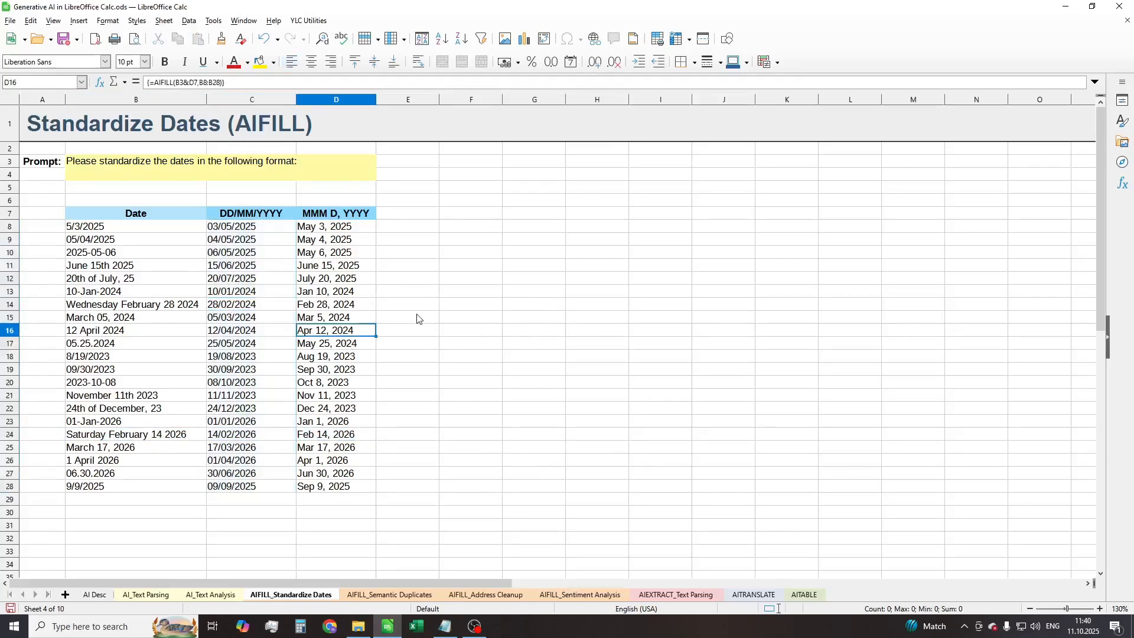
{"action": "left_click_drag", "start_coordinate": [335, 225], "coordinate": [335, 485]}
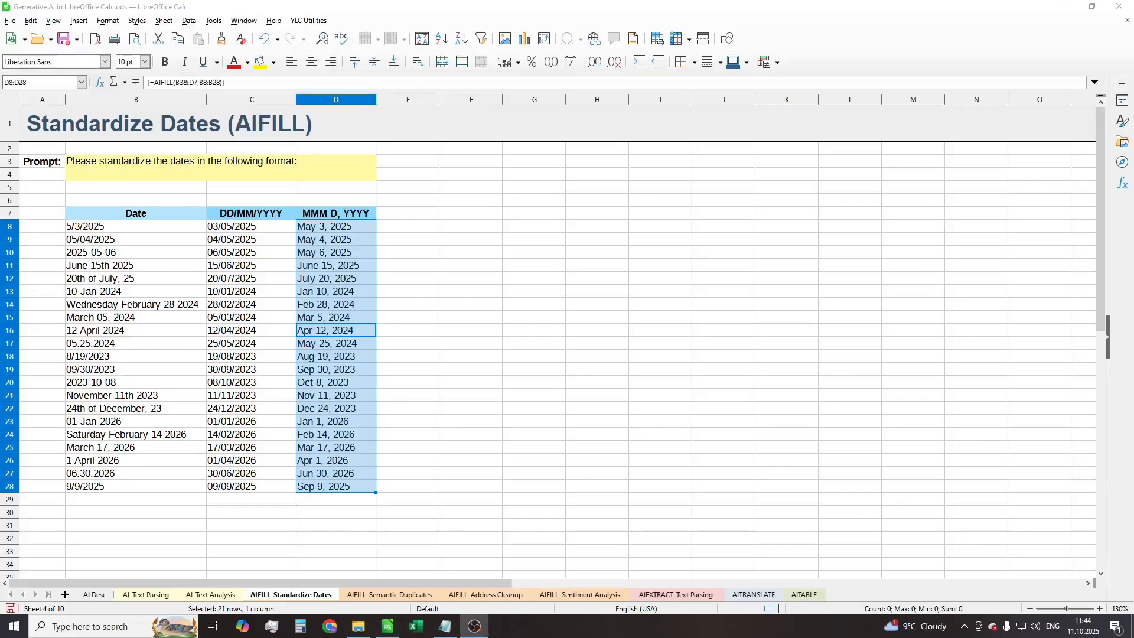
{"action": "left_click", "coordinate": [389, 594]}
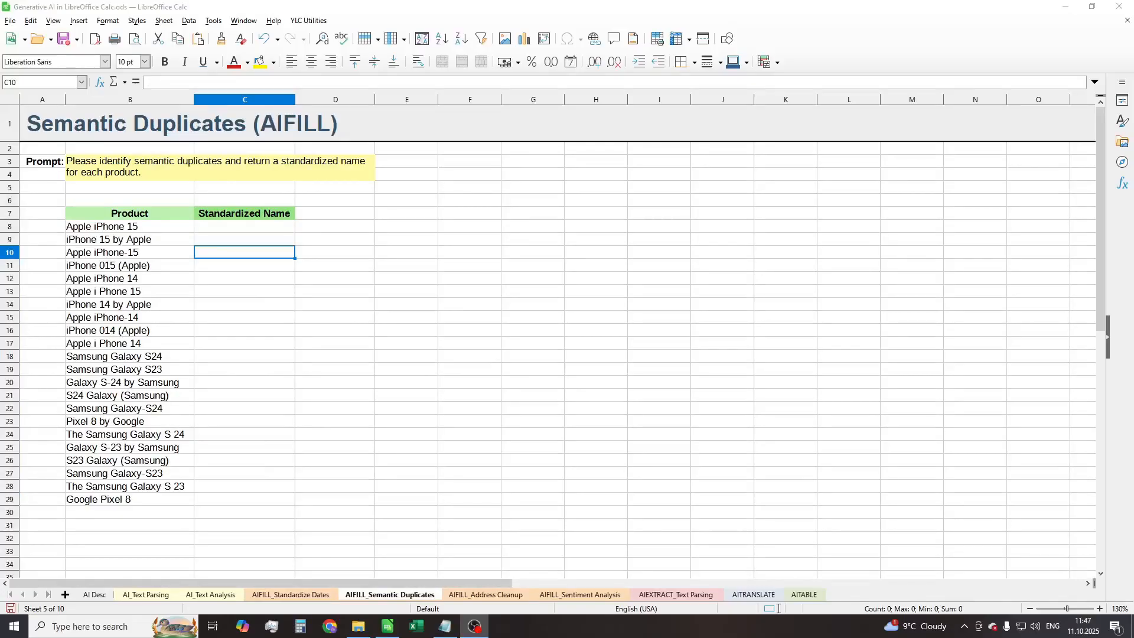
Step: Give every product variant a standardized name with =AIFILL(B3;B8:B29) in C8
{"action": "left_click", "coordinate": [217, 166]}
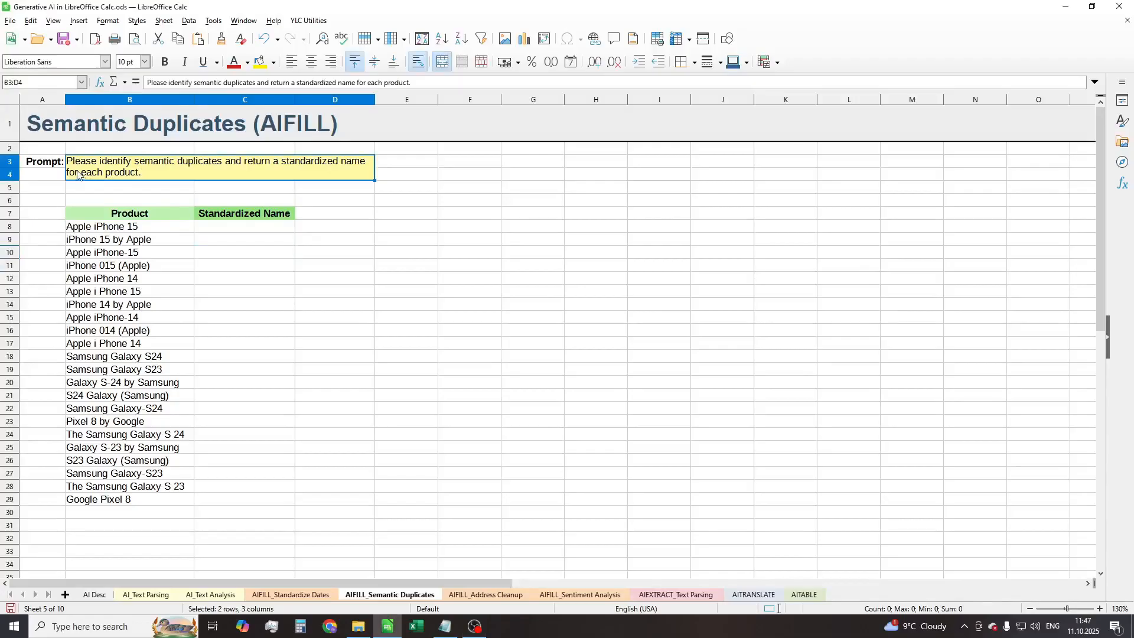
{"action": "mouse_move", "coordinate": [235, 174]}
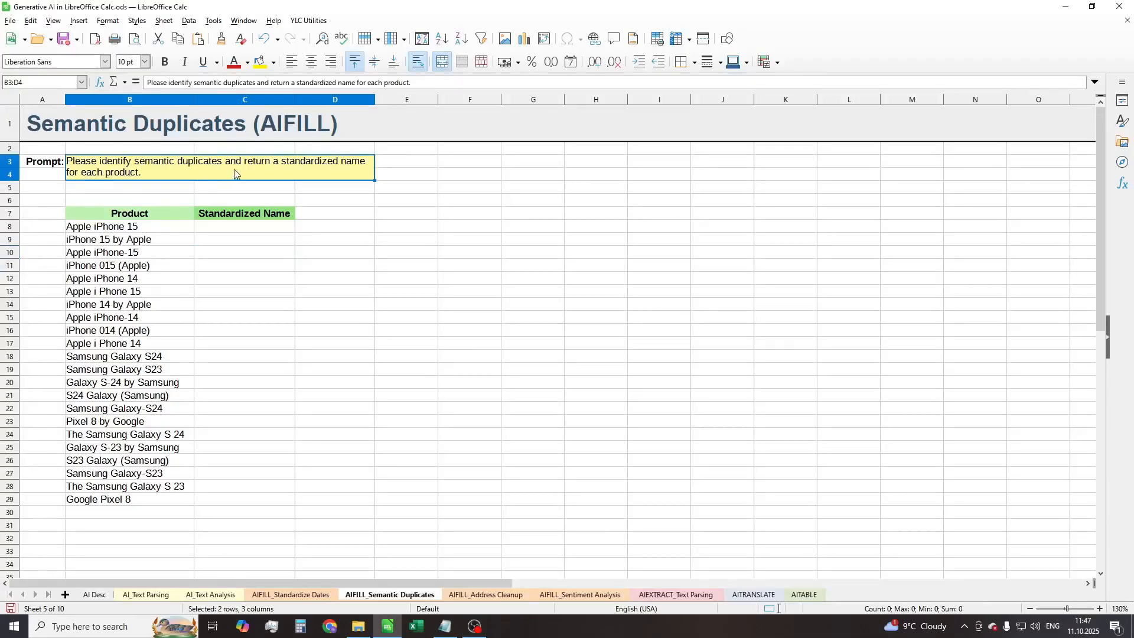
{"action": "mouse_move", "coordinate": [172, 186]}
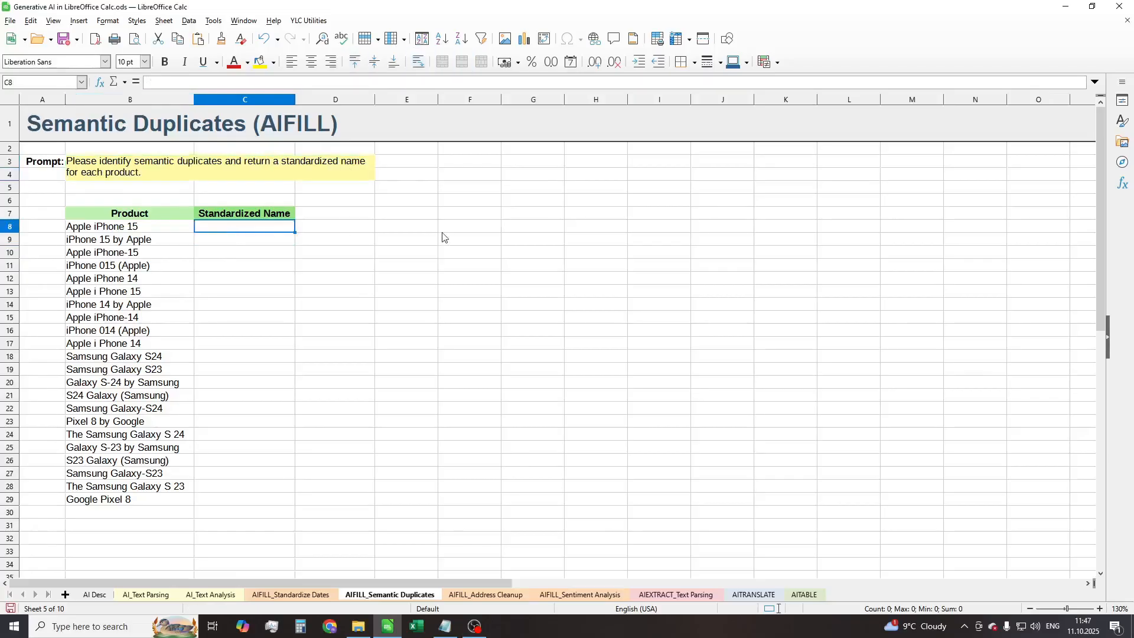
{"action": "type", "text": "=aif"}
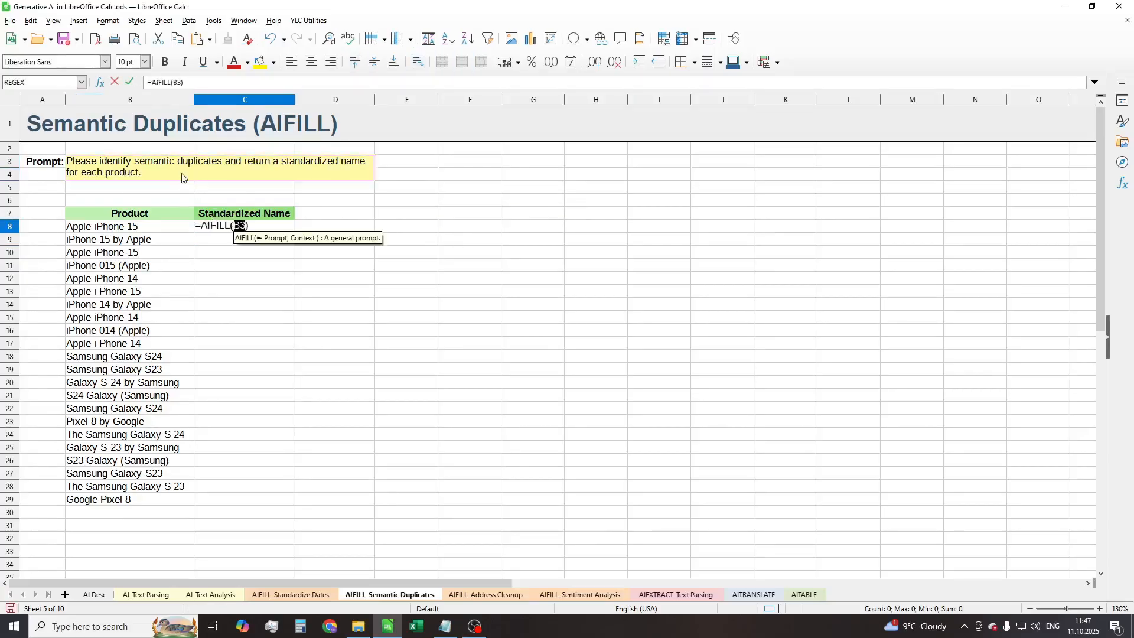
{"action": "type", "text": ";"}
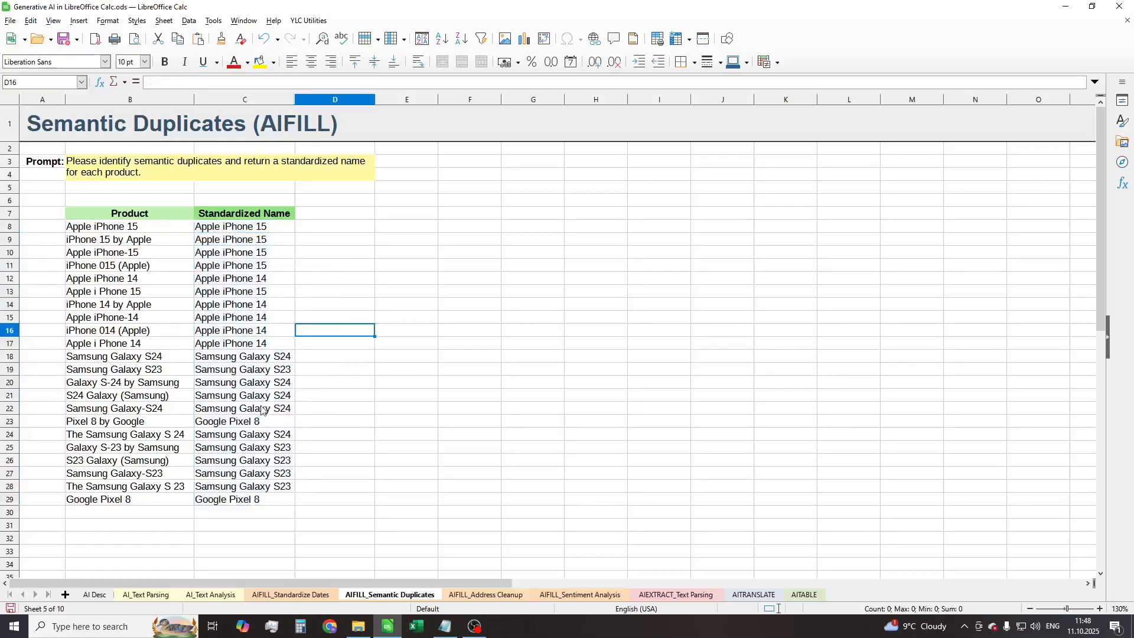
{"action": "mouse_move", "coordinate": [391, 366]}
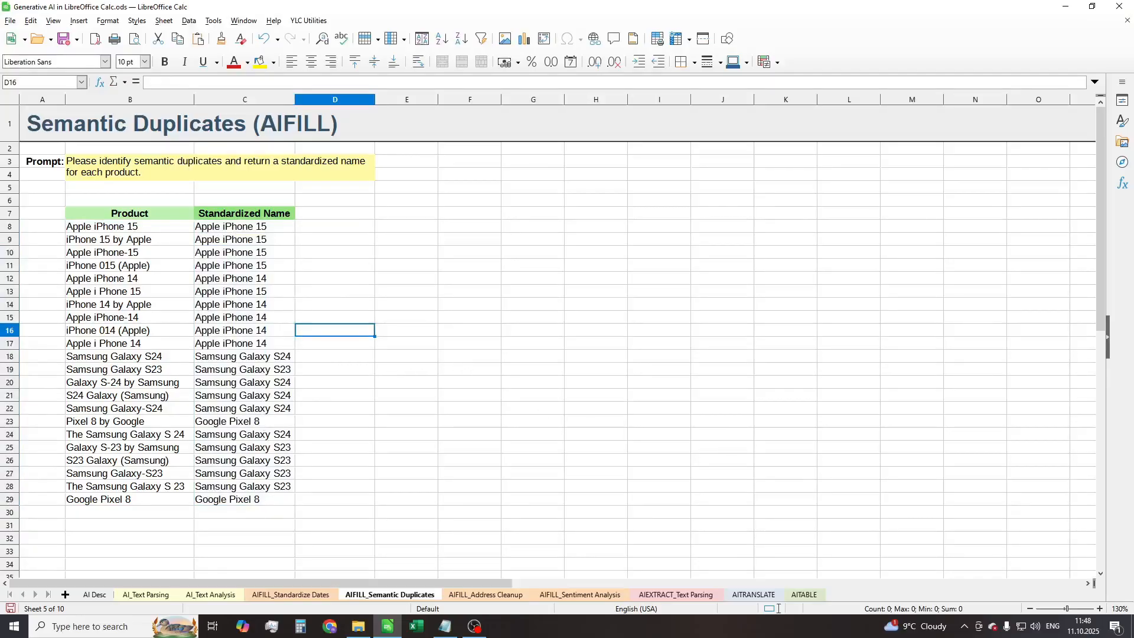
Step: On the Address Cleanup sheet, standardize every address in USPS uppercase style with =AIFILL(B3;B8:B27)
{"action": "left_click", "coordinate": [484, 594]}
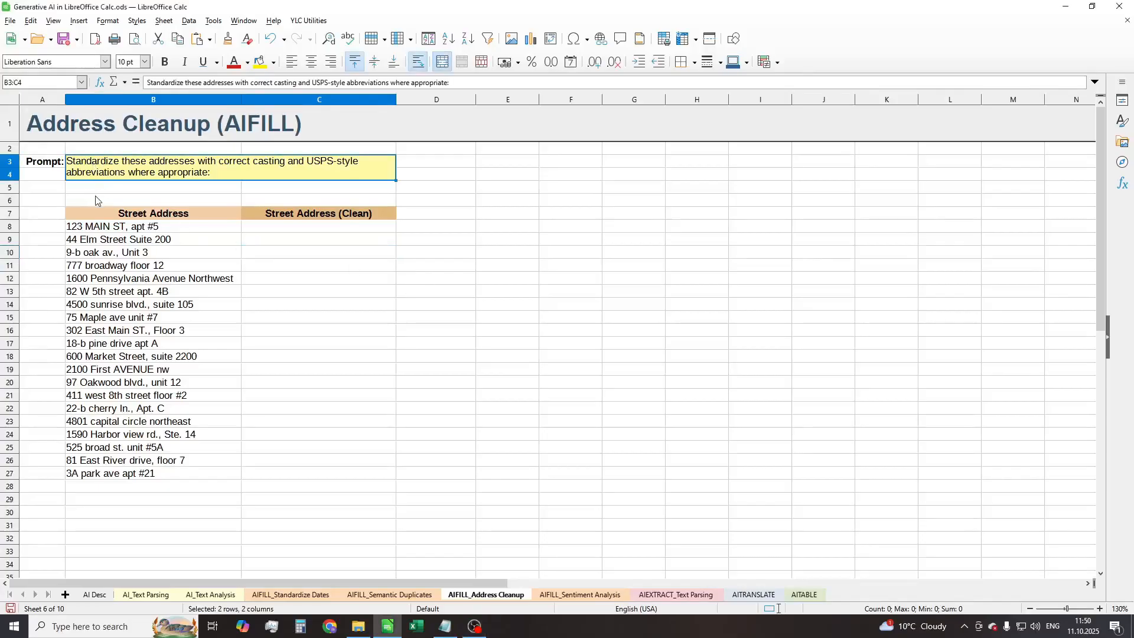
{"action": "mouse_move", "coordinate": [268, 175]}
{"action": "type", "text": "="}
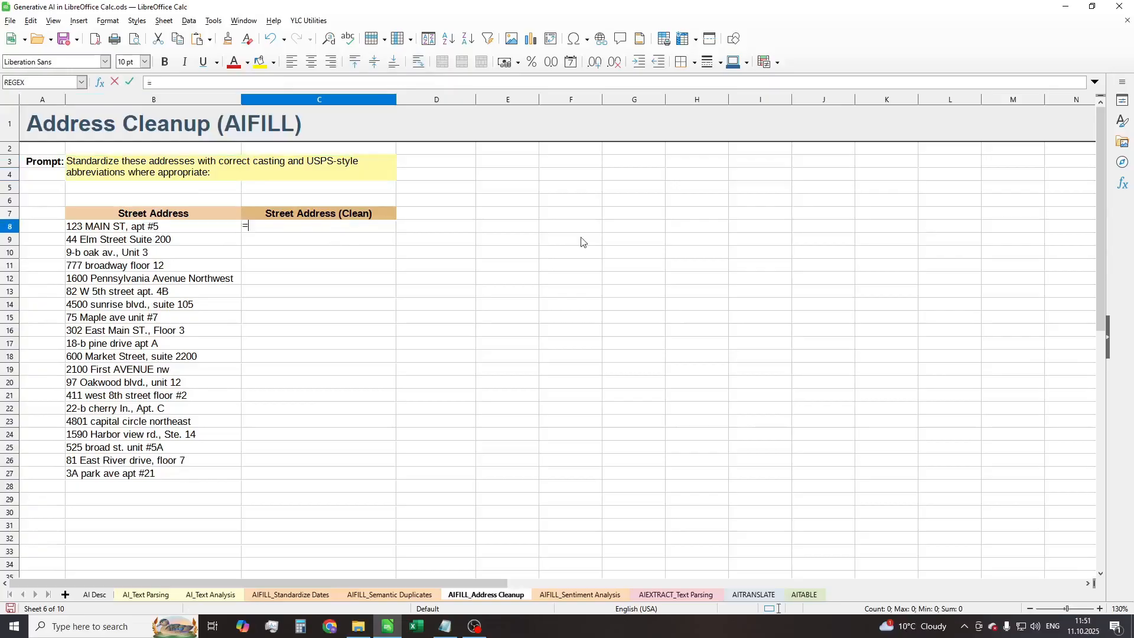
{"action": "type", "text": "aifi"}
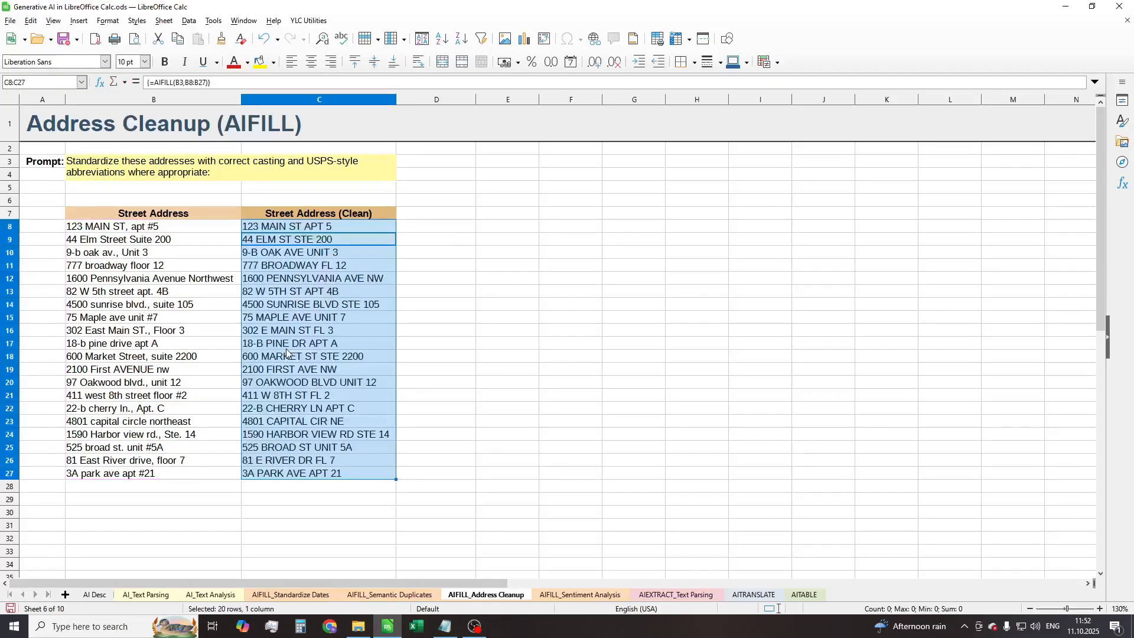
{"action": "mouse_move", "coordinate": [441, 432]}
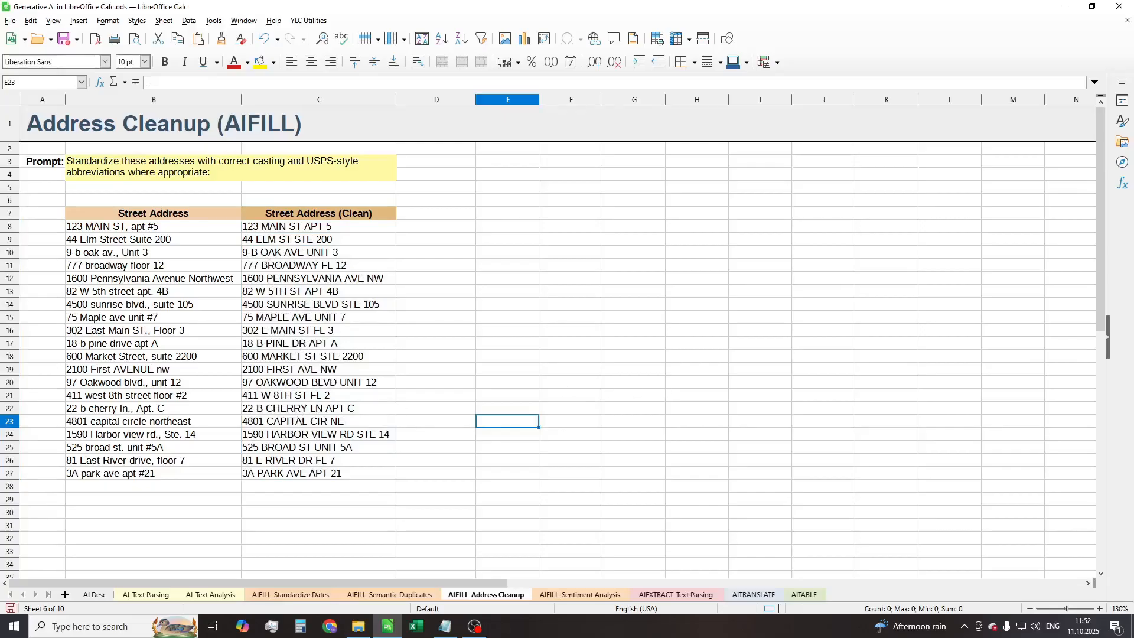
{"action": "left_click", "coordinate": [579, 594]}
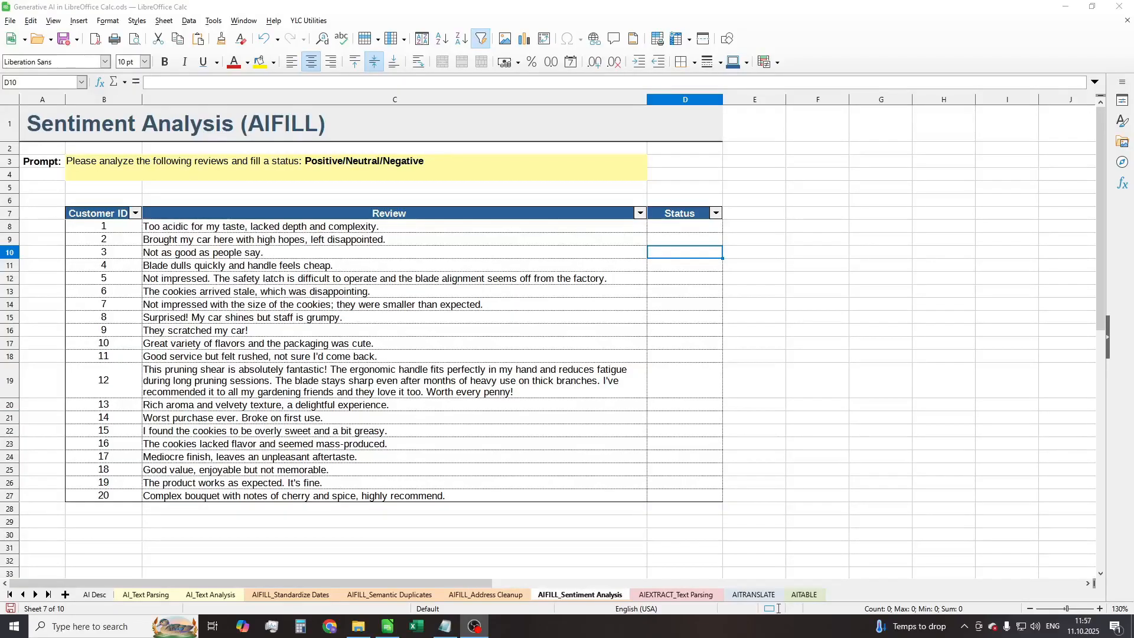
Step: Label every review Positive, Neutral or Negative with =AIFILL(B3;C8:C27) in D8, then move to the AIEXTRACT_Text Parsing sheet
{"action": "left_click", "coordinate": [684, 227]}
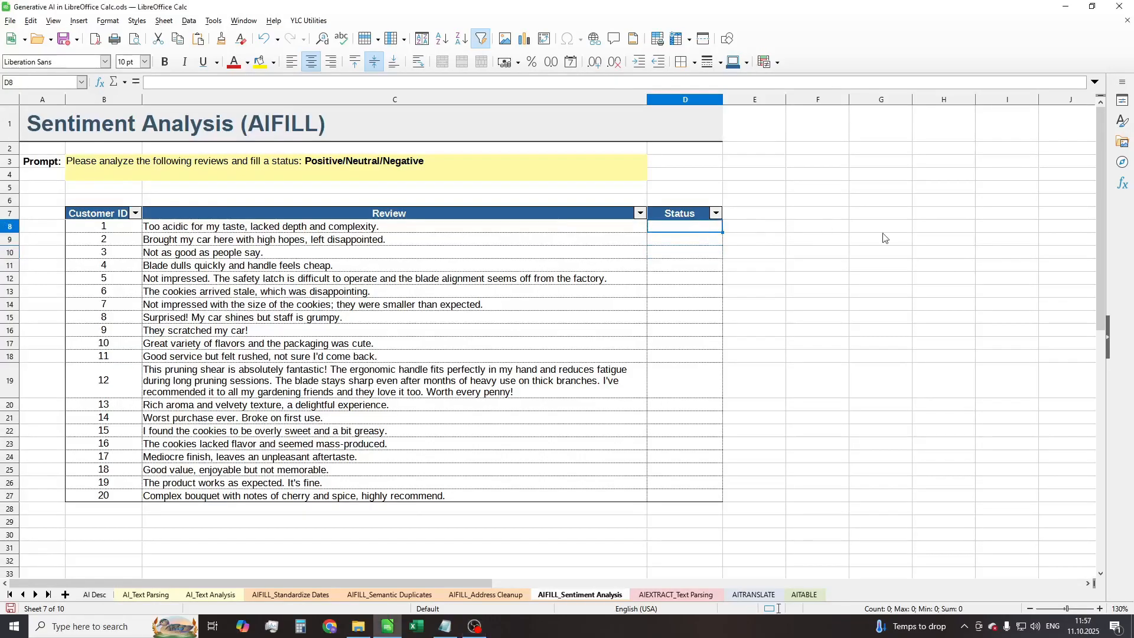
{"action": "type", "text": "=AIFILL()"}
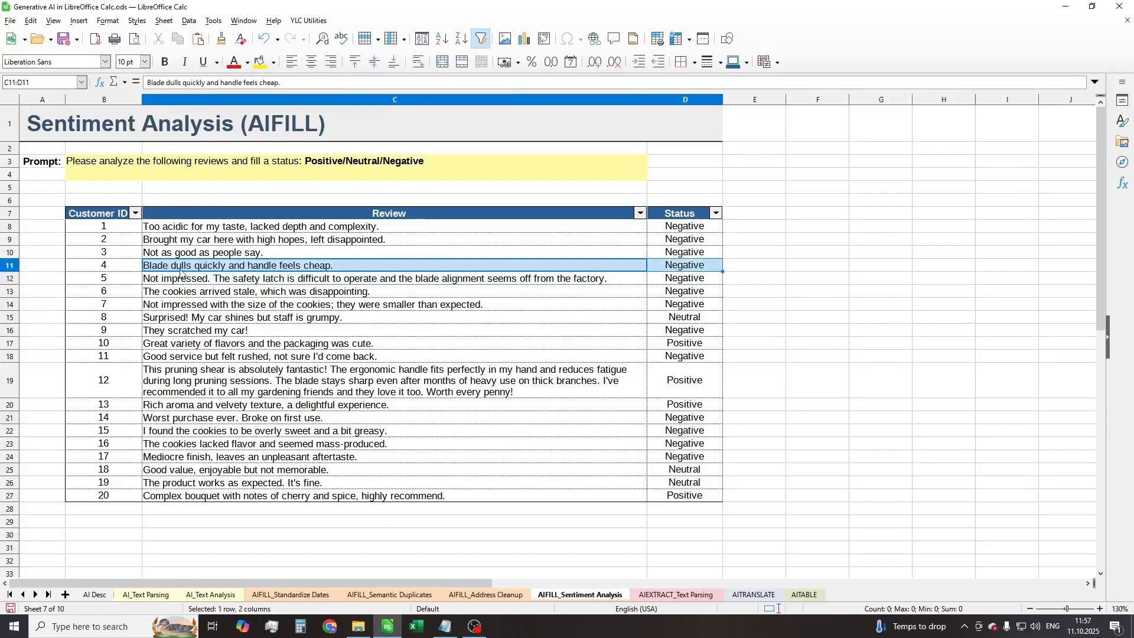
{"action": "mouse_move", "coordinate": [327, 275]}
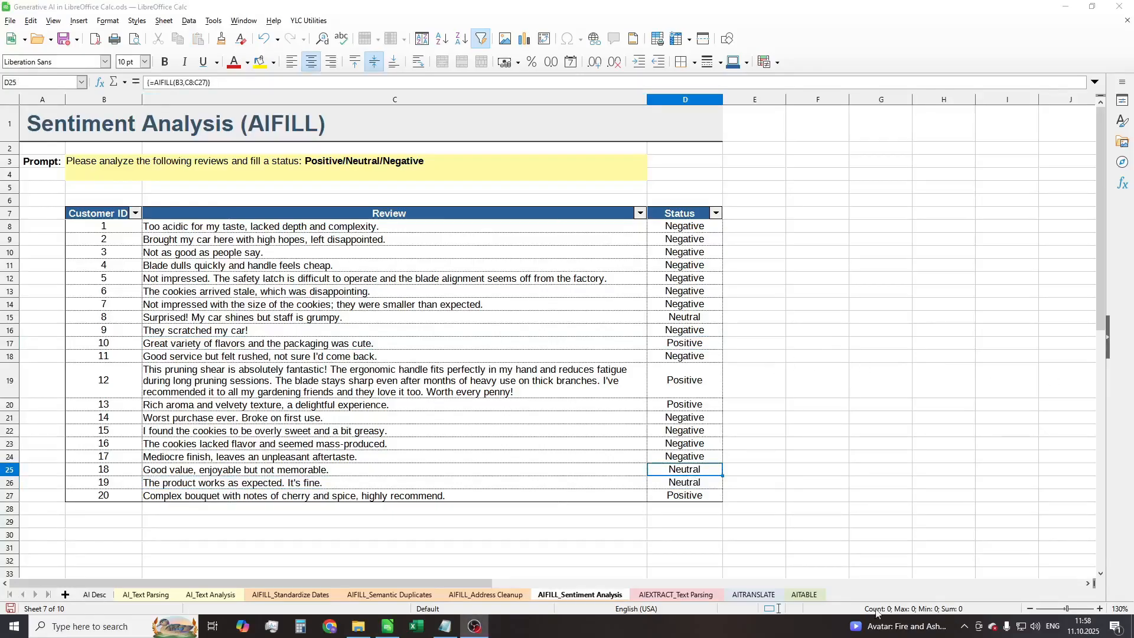
{"action": "left_click", "coordinate": [674, 594]}
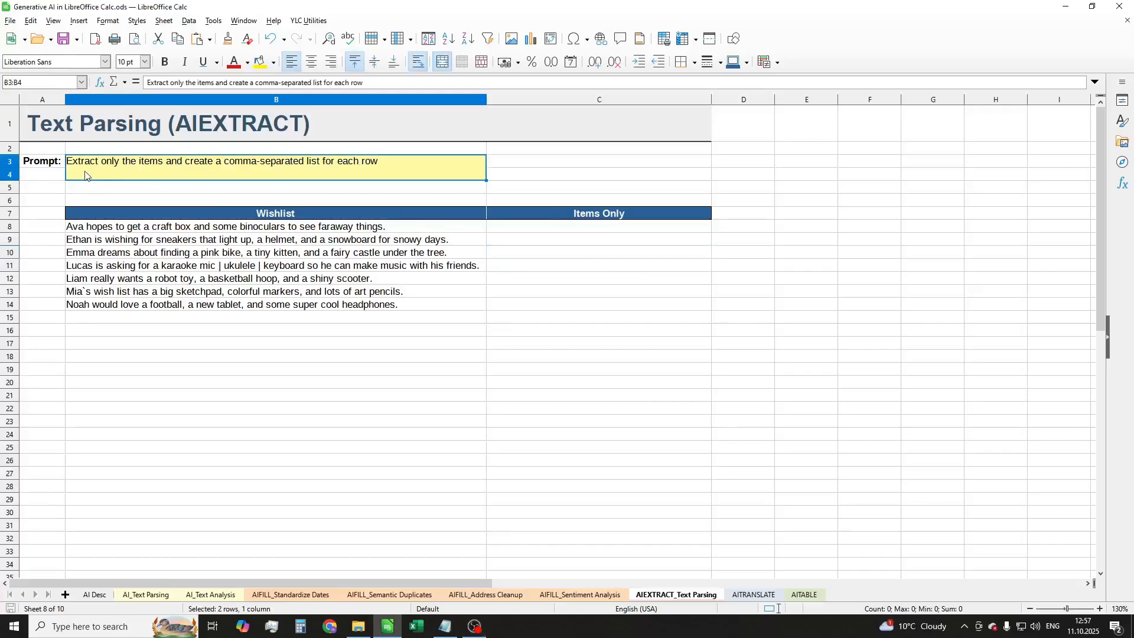
{"action": "mouse_move", "coordinate": [293, 172]}
{"action": "type", "text": "="}
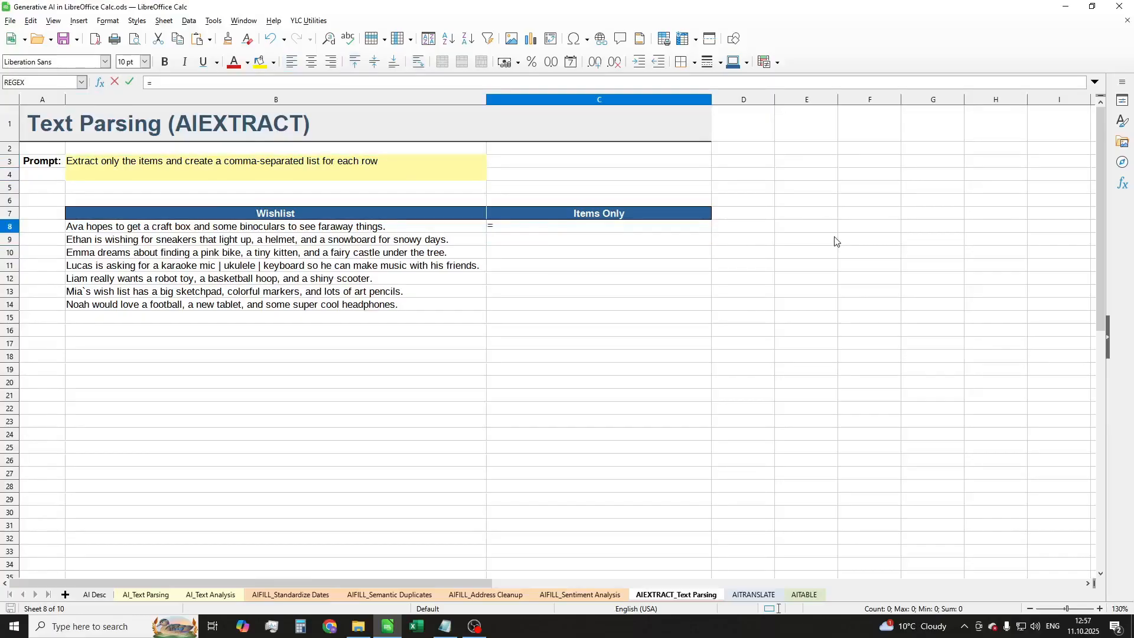
Step: Begin an AIEXTRACT formula on the B3 prompt, view the extracted wishlist items, then move to the AITRANSLATE sheet
{"action": "type", "text": "aie"}
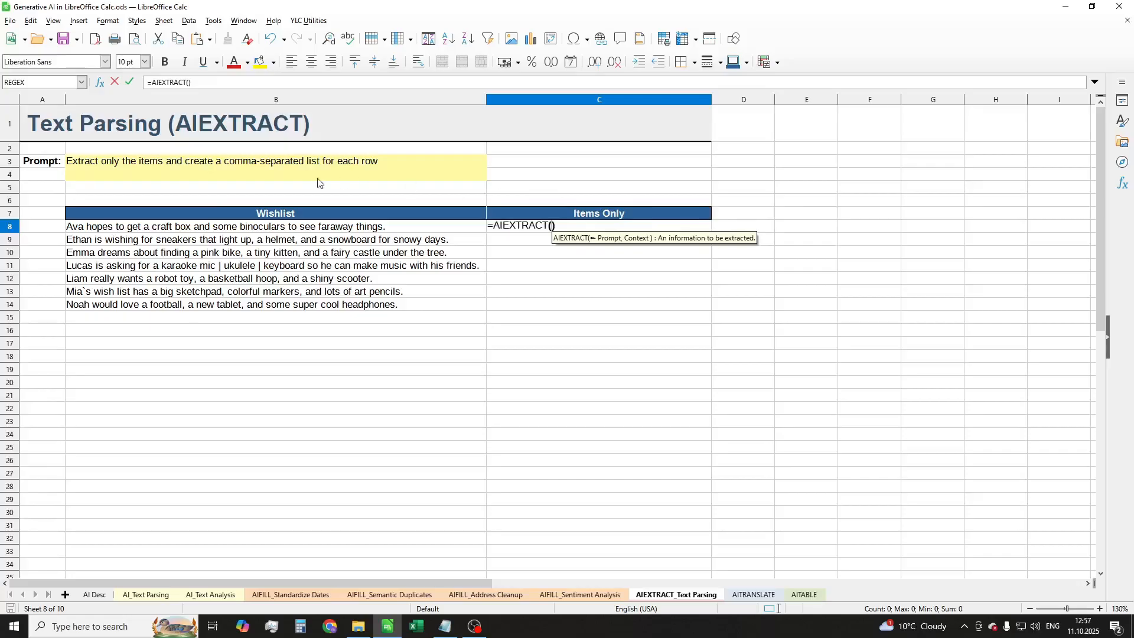
{"action": "type", "text": "B3;"}
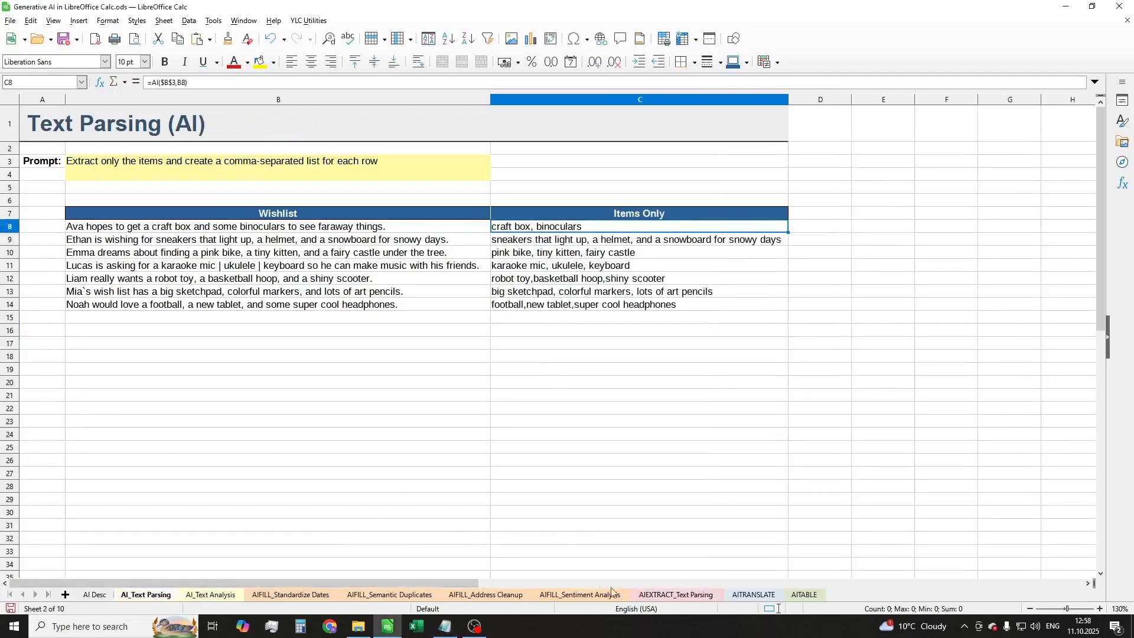
{"action": "left_click", "coordinate": [674, 594]}
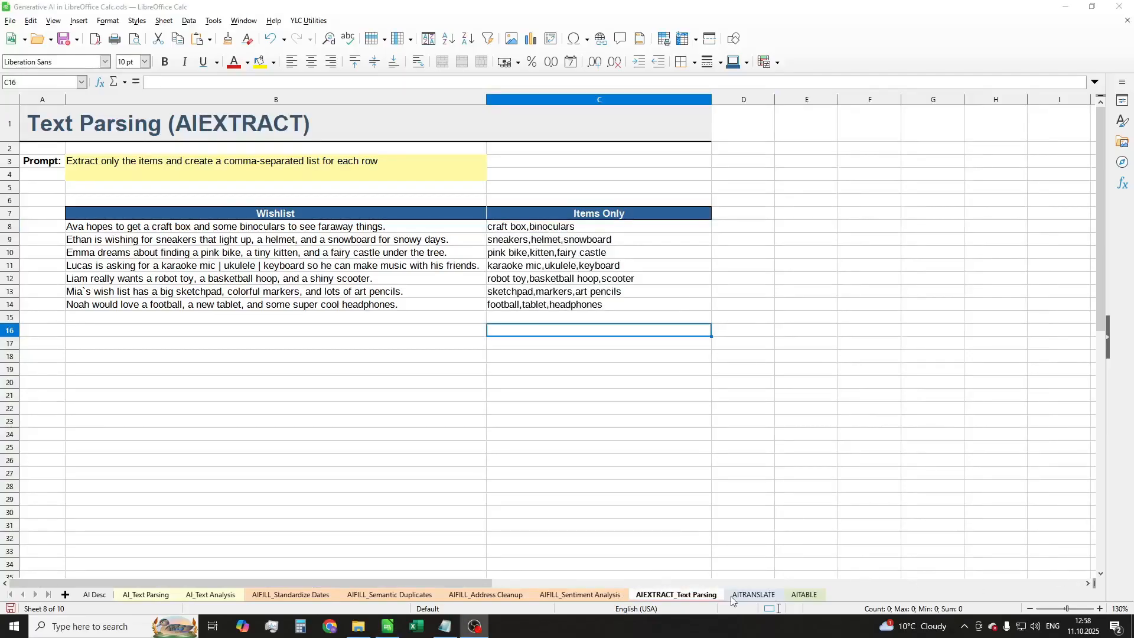
{"action": "left_click", "coordinate": [752, 594]}
{"action": "type", "text": "="}
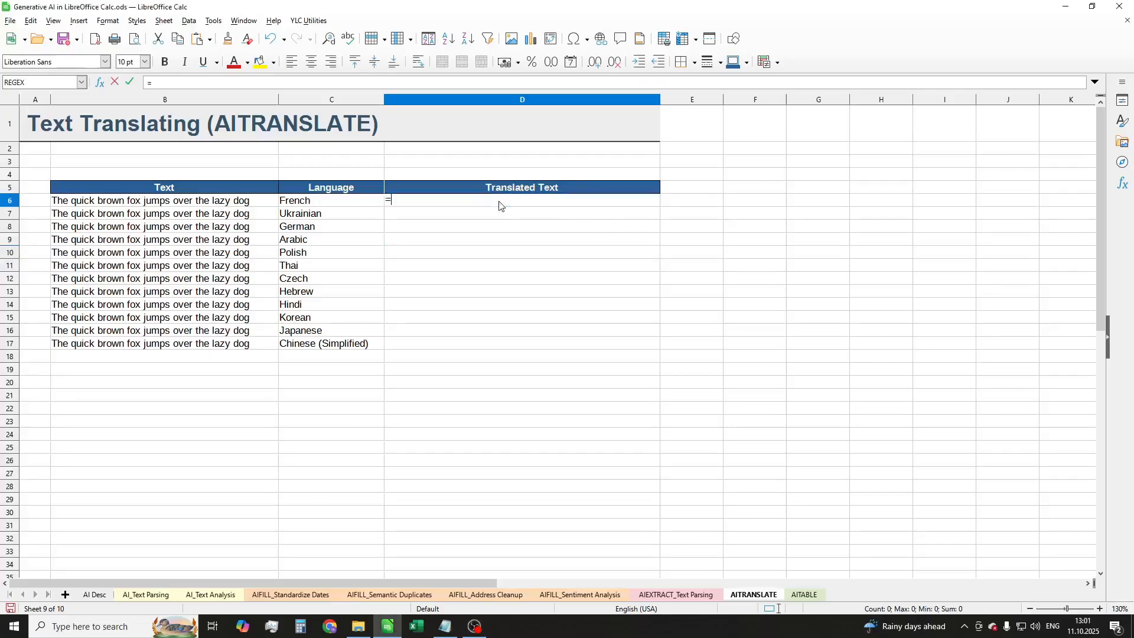
Step: Translate the sentence into each listed language with =AITRANSLATE(B6,C6) filled to D17, then move to the AITABLE sheet
{"action": "type", "text": "ait"}
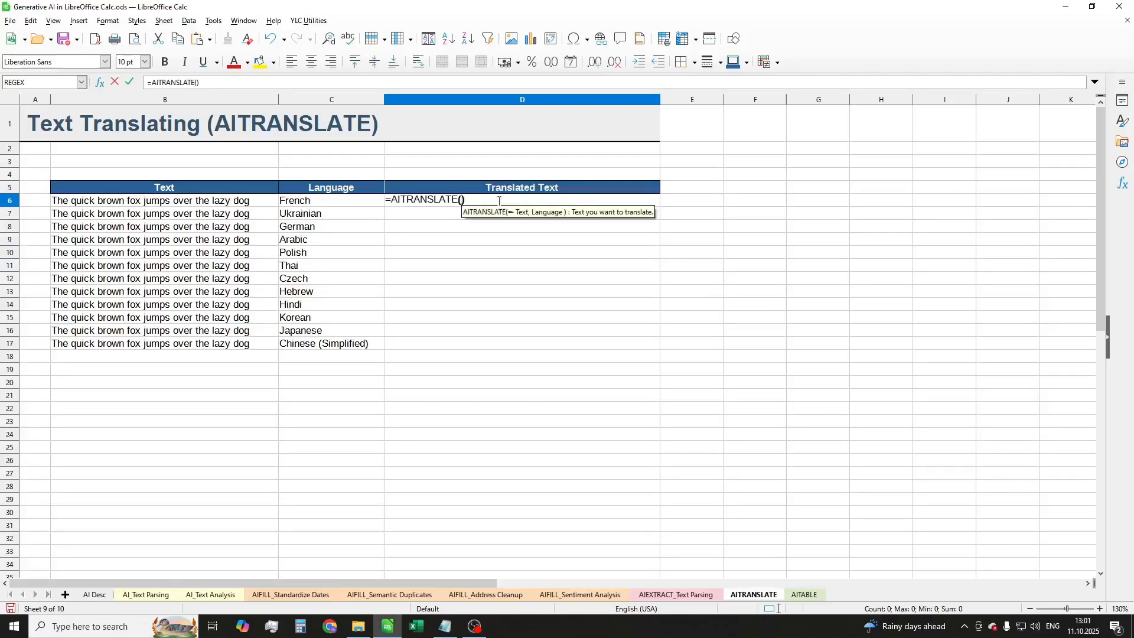
{"action": "left_click", "coordinate": [164, 201]}
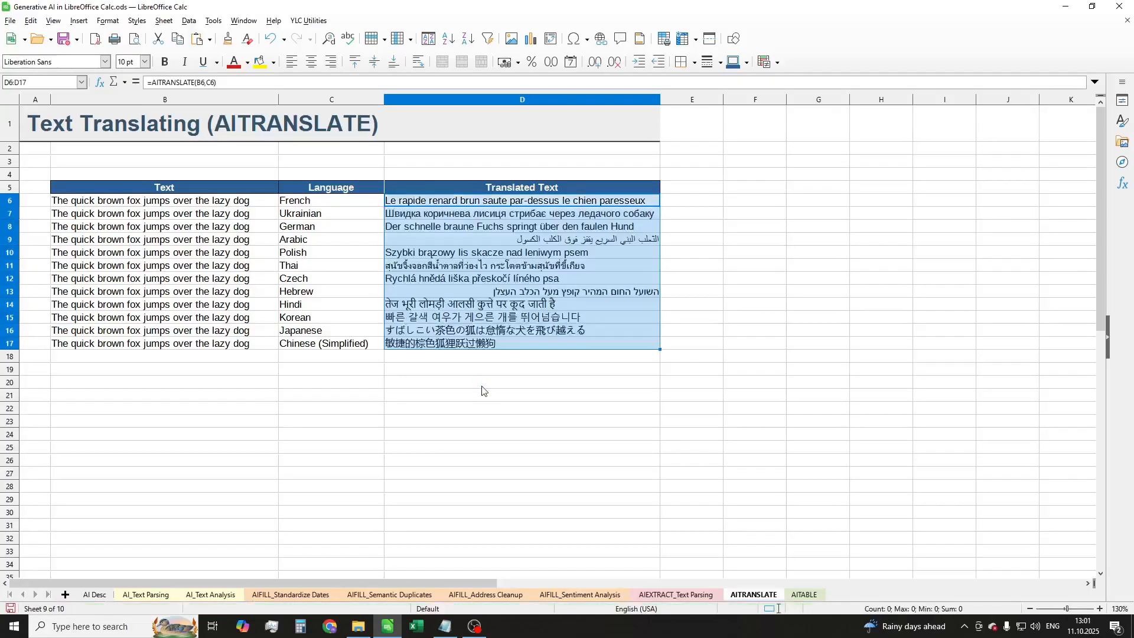
{"action": "left_click", "coordinate": [518, 381]}
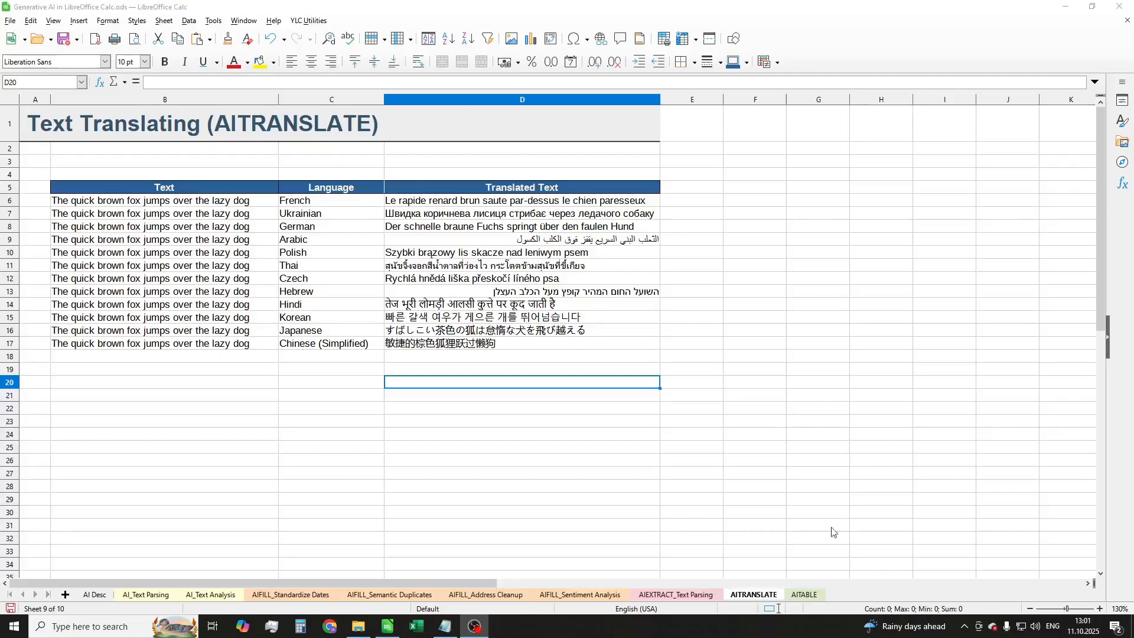
{"action": "left_click", "coordinate": [803, 594]}
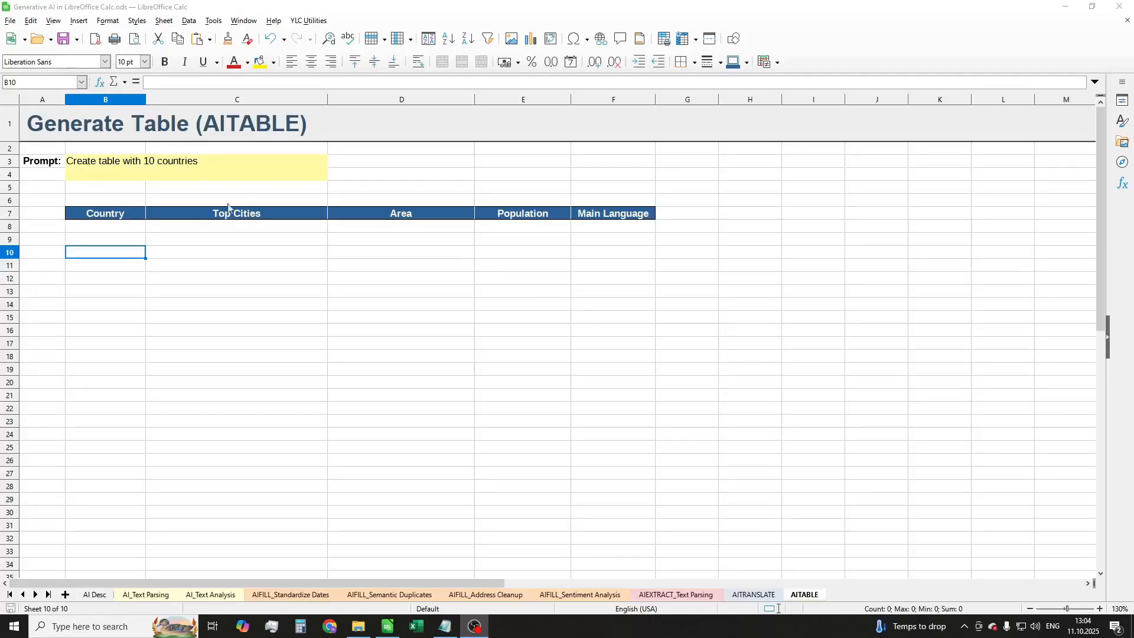
Step: Enter =AITABLE() under the Country header using the countries prompt and header range, generating 10 countries
{"action": "left_click", "coordinate": [195, 167]}
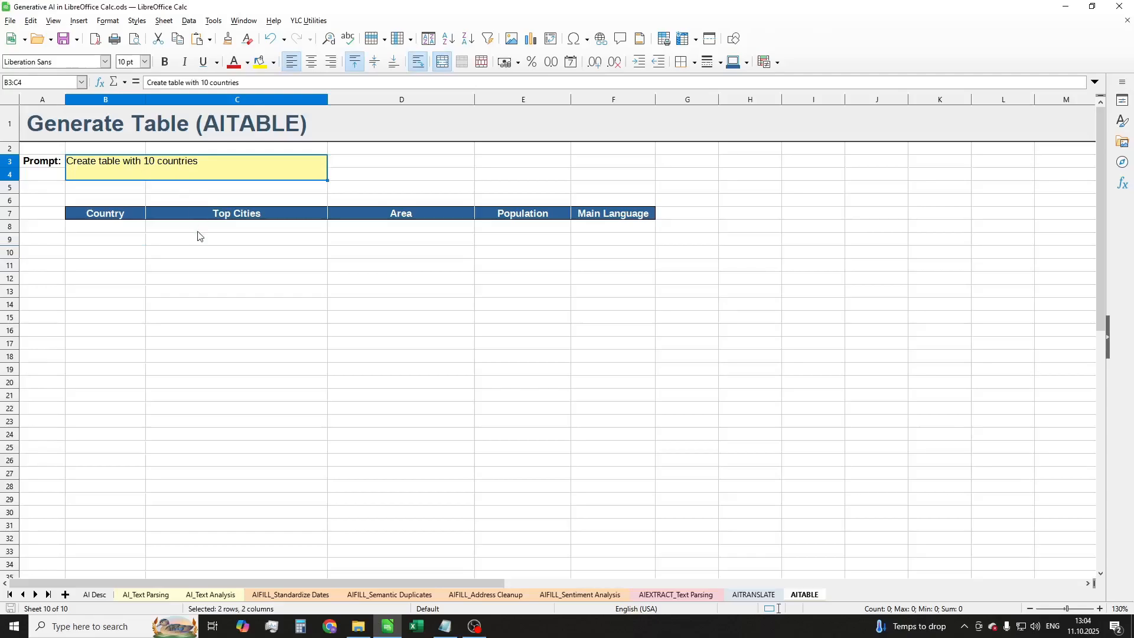
{"action": "left_click", "coordinate": [106, 213]}
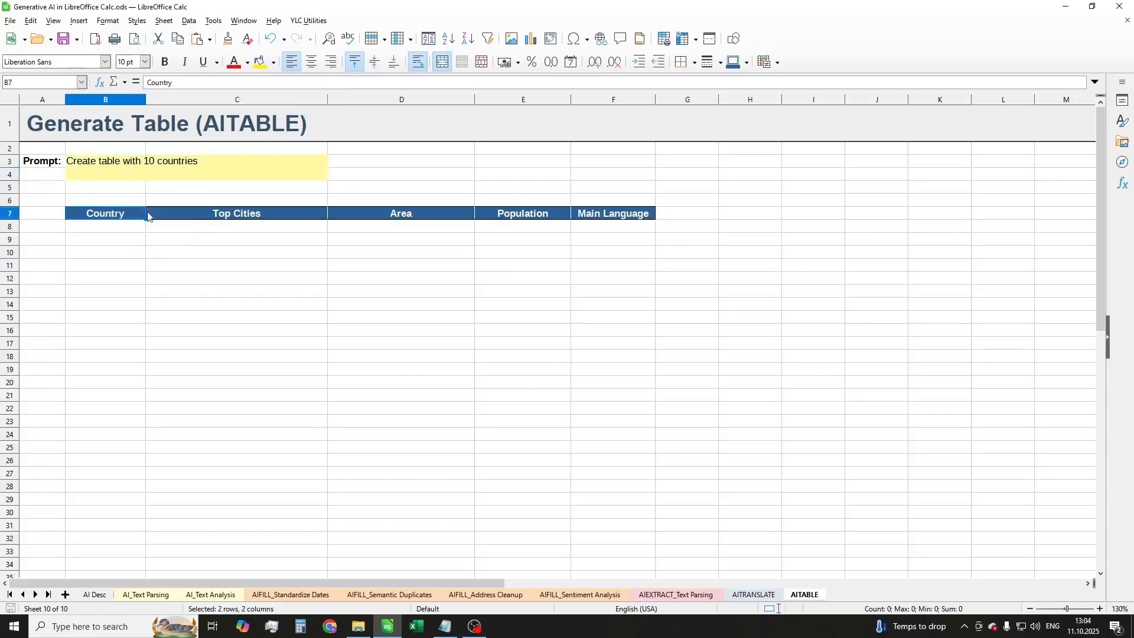
{"action": "left_click", "coordinate": [105, 226]}
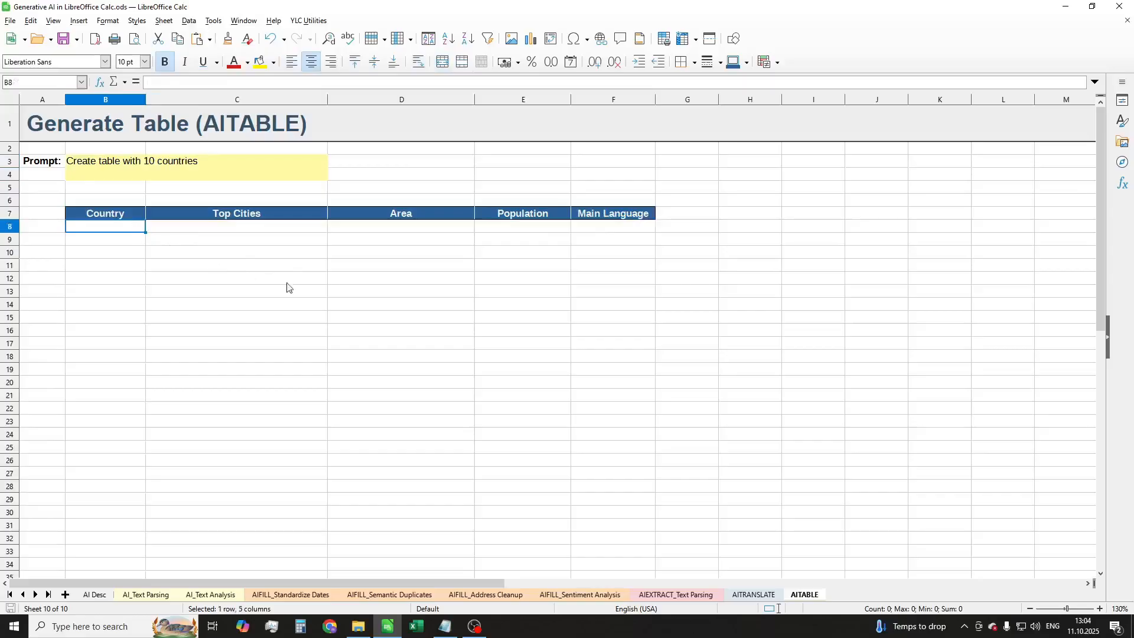
{"action": "type", "text": "="}
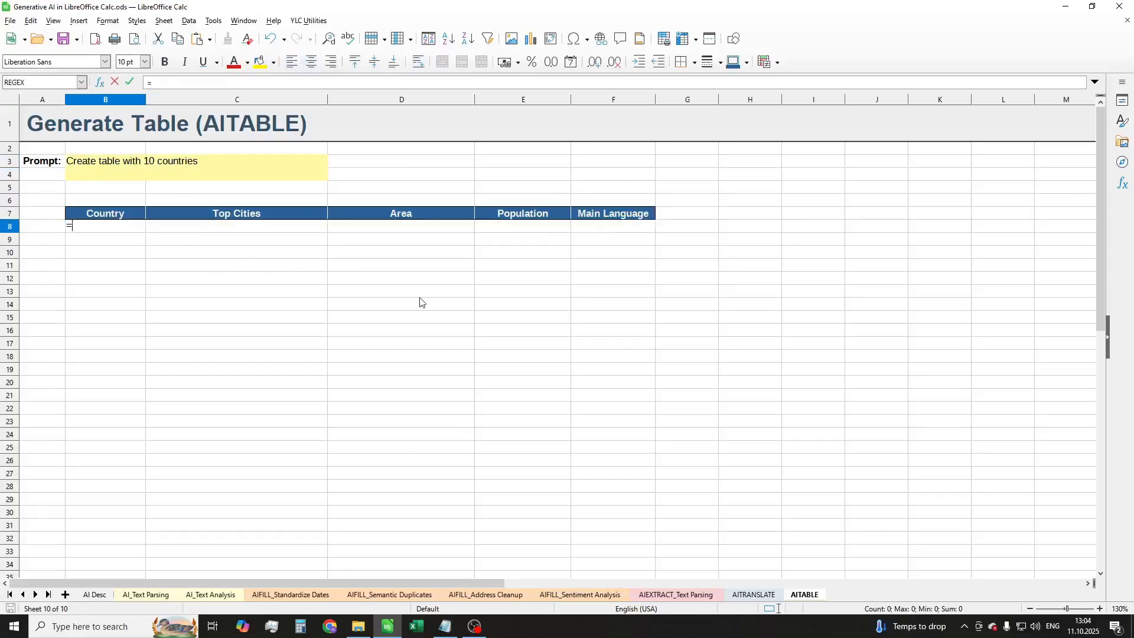
{"action": "type", "text": "a"}
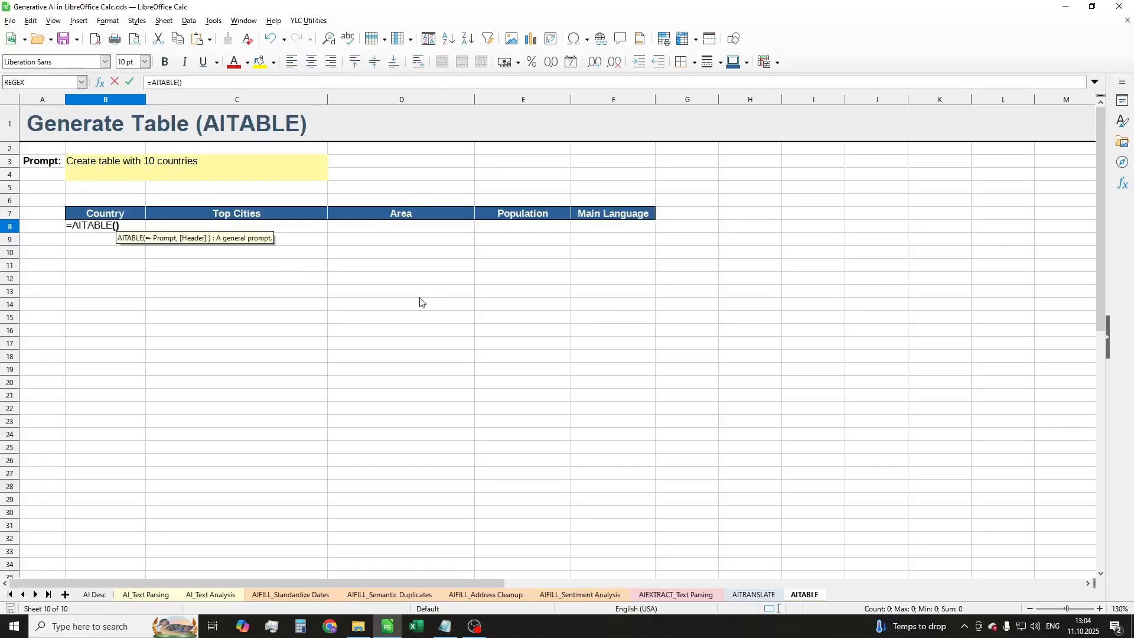
{"action": "left_click", "coordinate": [195, 166]}
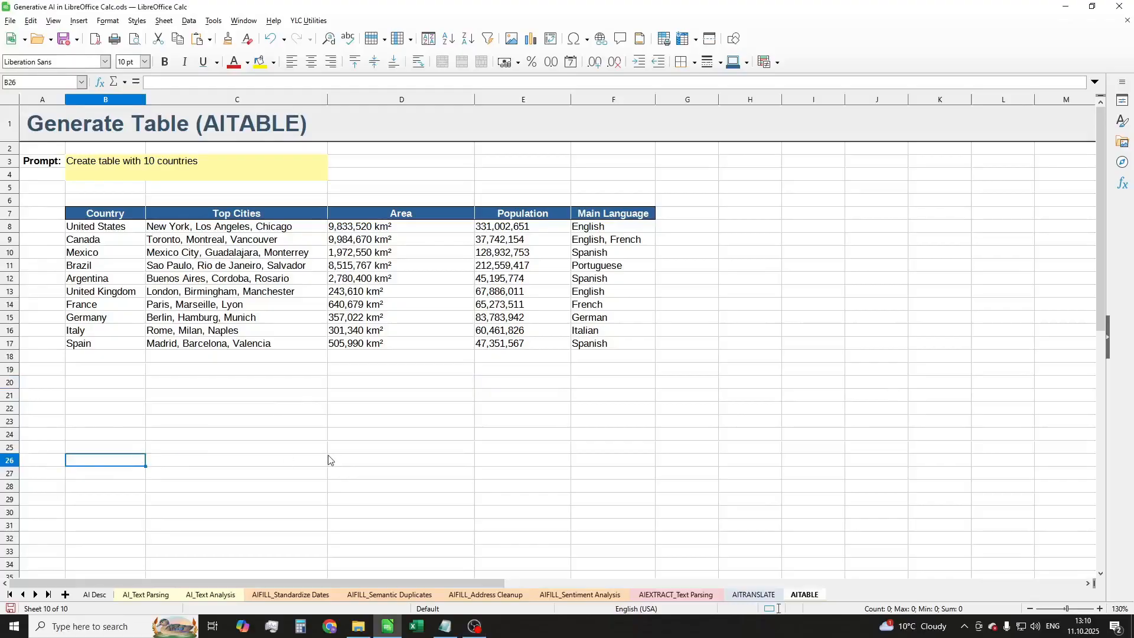
Step: Start a 'customer id' header for a second customer table
{"action": "type", "text": "customer id"}
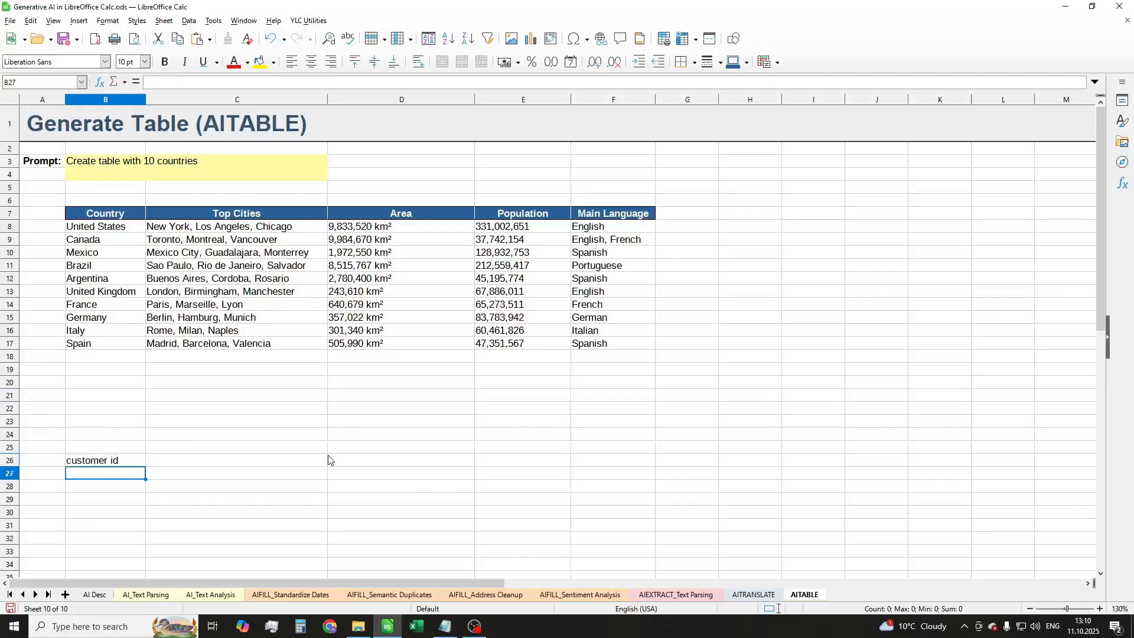
Step: Add name, email, phone number headers and give the row the table header styling
{"action": "left_click", "coordinate": [236, 459]}
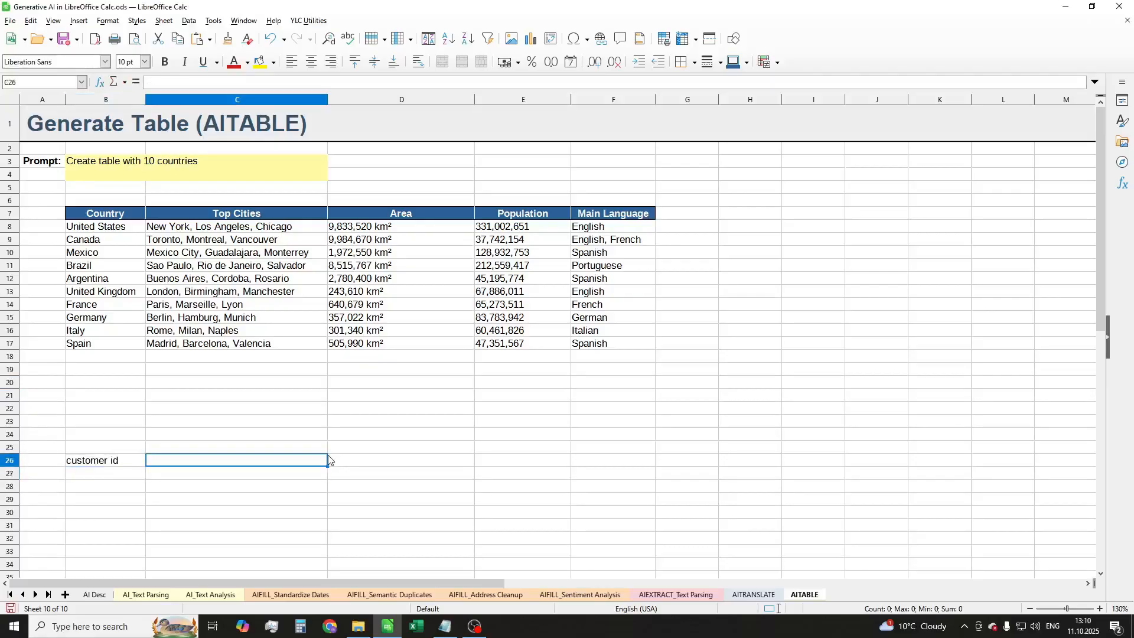
{"action": "type", "text": "name"}
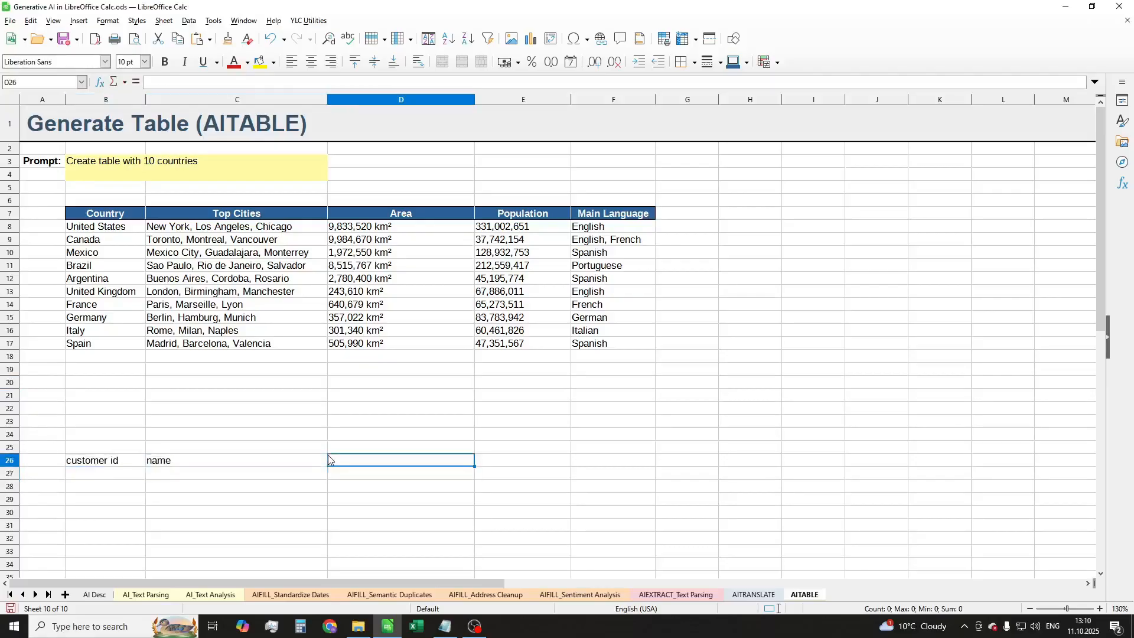
{"action": "type", "text": "email"}
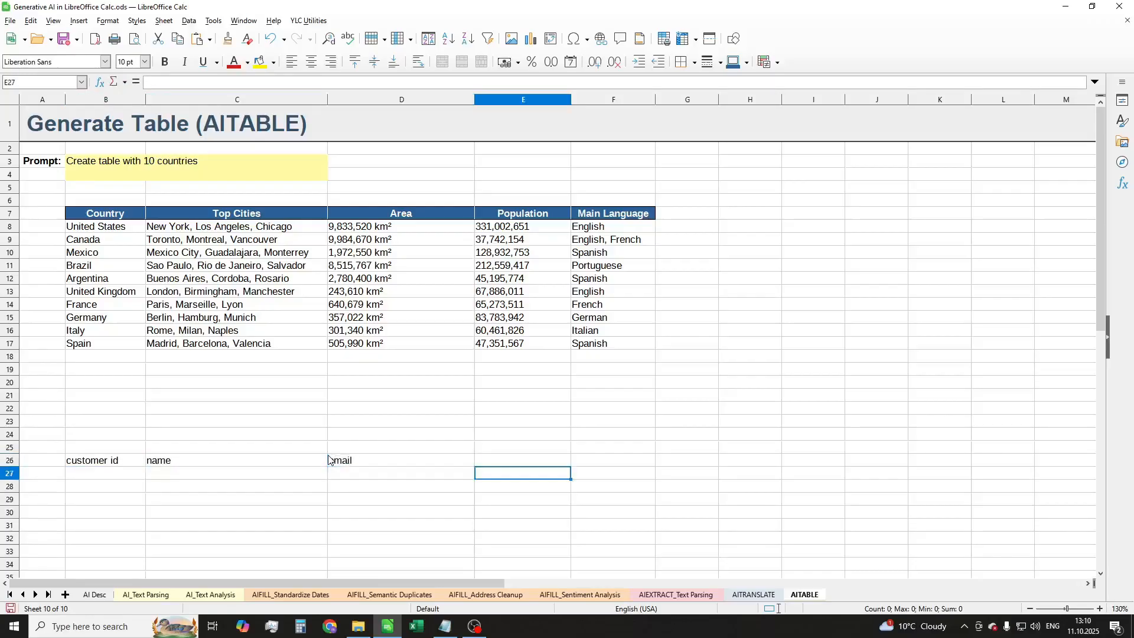
{"action": "type", "text": "phone number"}
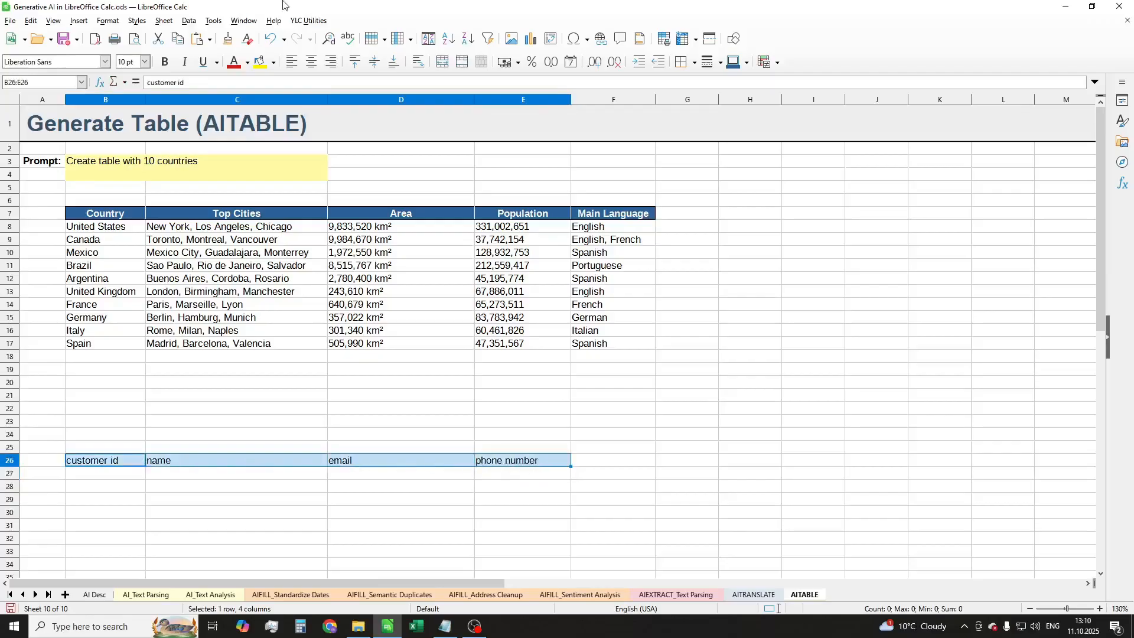
{"action": "left_click", "coordinate": [307, 20]}
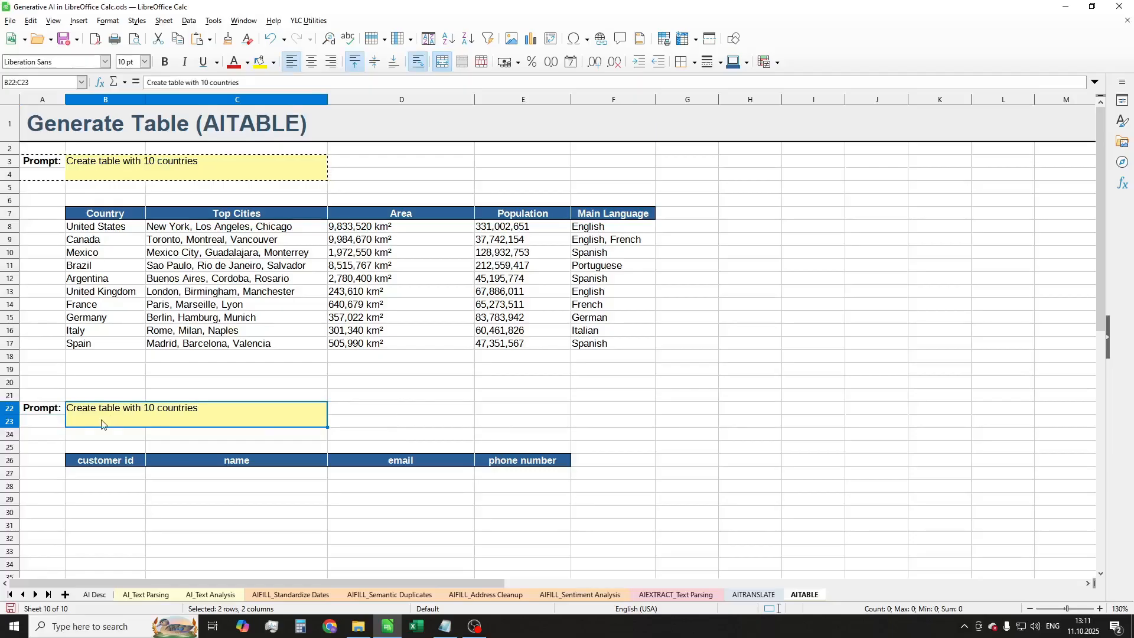
Step: Reword the copied prompt to ask for 10 random customers
{"action": "double_click", "coordinate": [131, 407]}
{"action": "type", "text": "ra"}
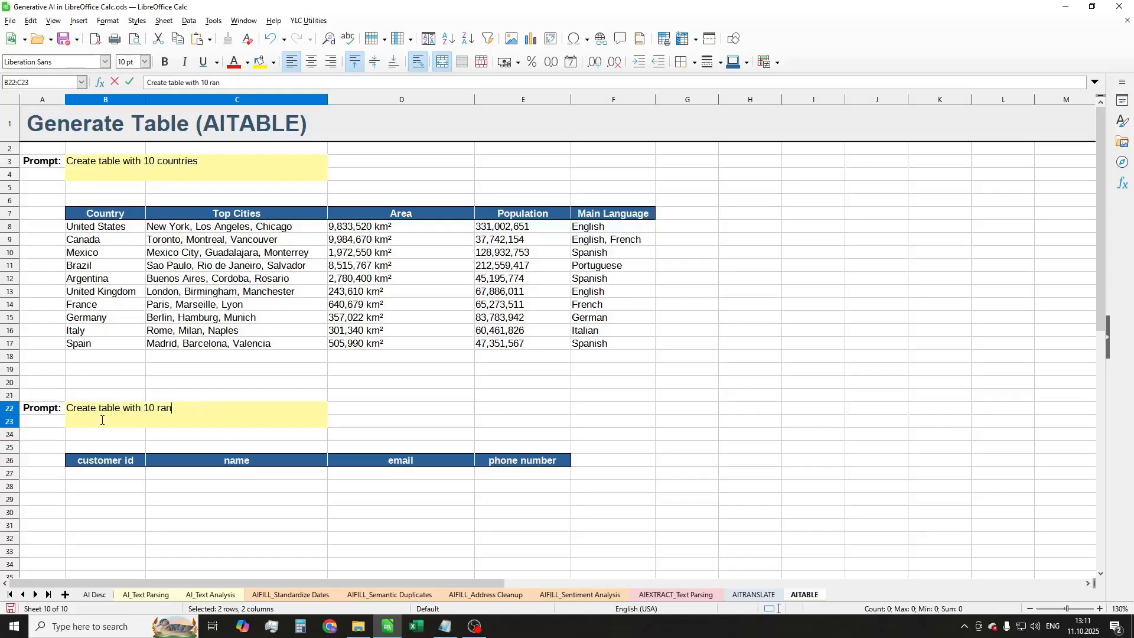
{"action": "type", "text": "dom customers"}
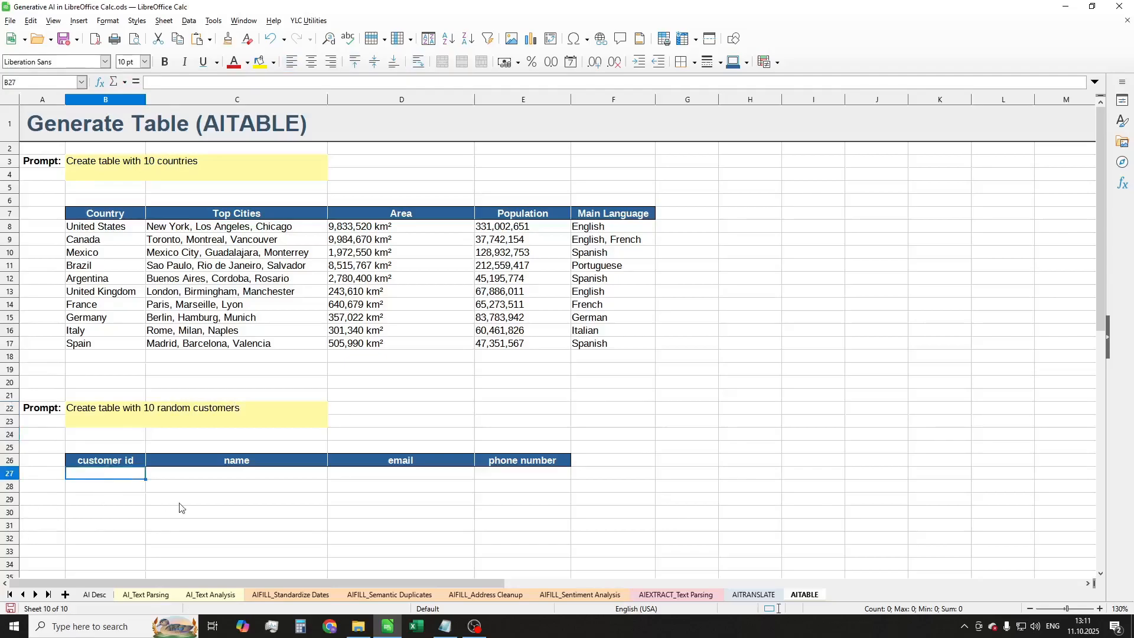
Step: Enter =AITABLE(B22,B26:E26) in B27 to generate a 10-customer table with ids, names, emails and phones
{"action": "type", "text": "=ai"}
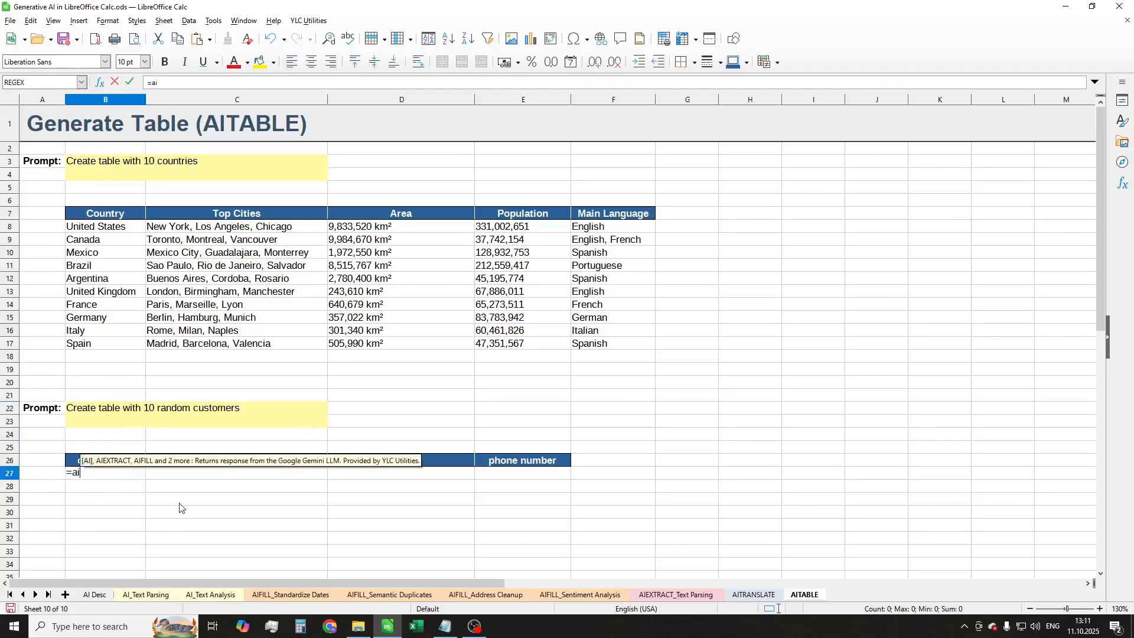
{"action": "type", "text": "AITABLE("}
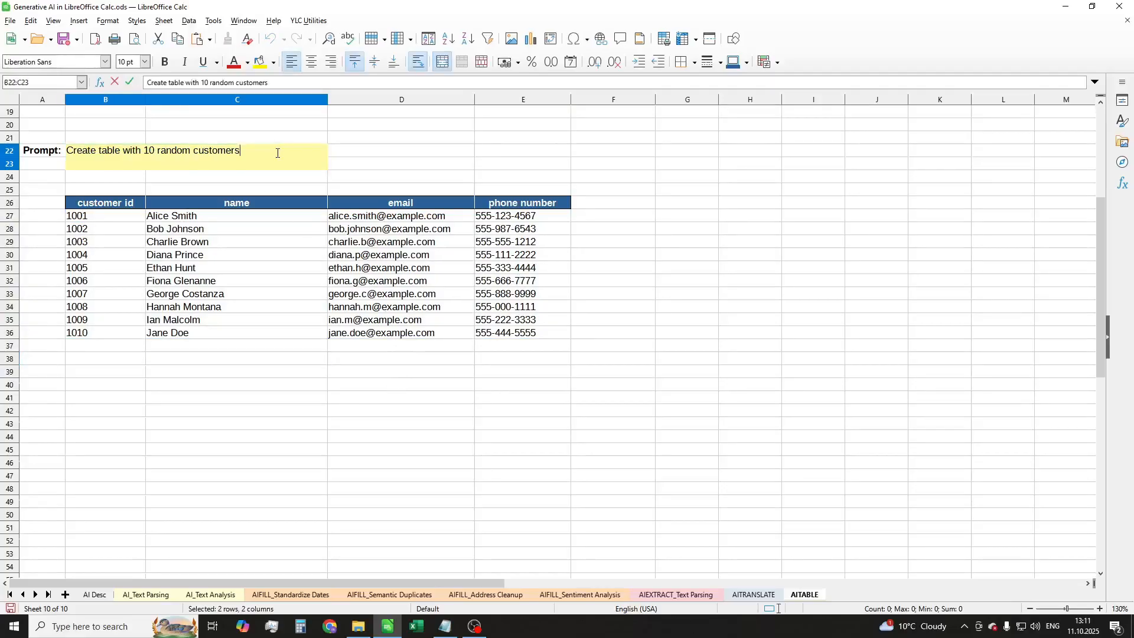
{"action": "type", "text": "."}
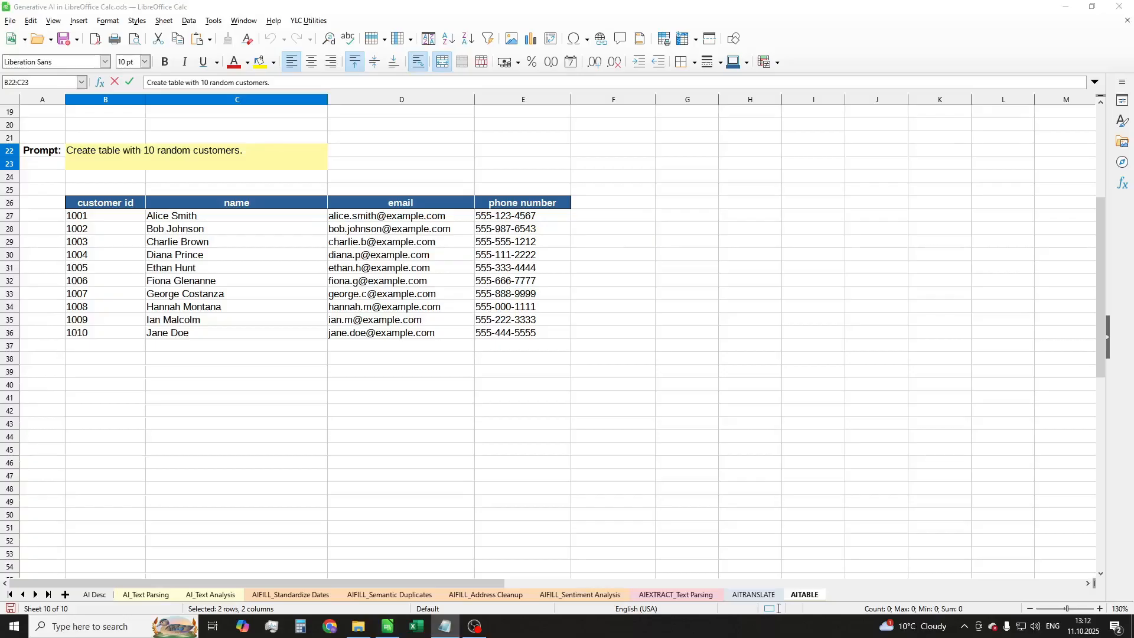
Step: Extend the prompt: 'Use real email providers and phone numbers from different countries'
{"action": "type", "text": "Use real email providers and phone numbers from different countries"}
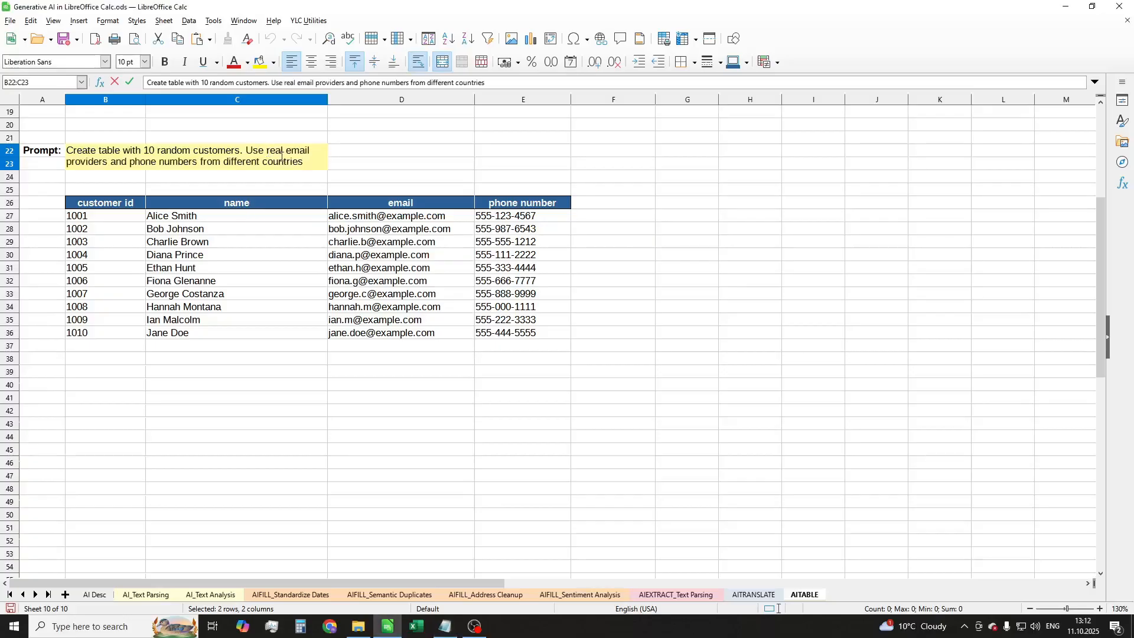